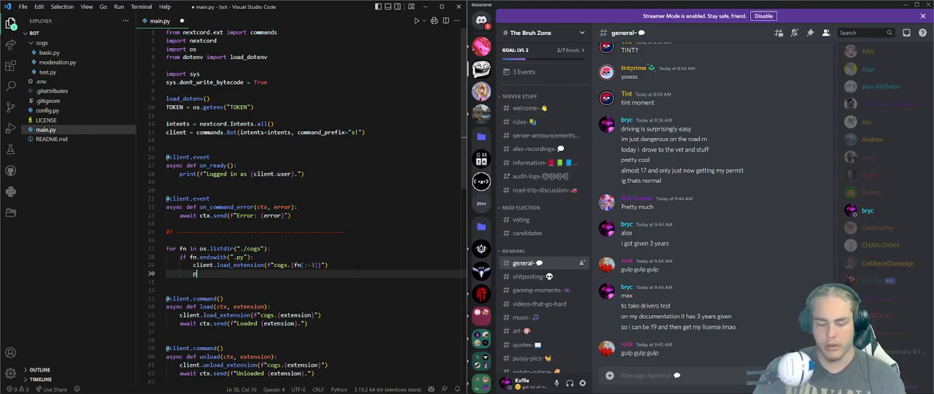
- Add print(f"Cog '{fn[:-3]}' loaded.") after load_extension in the cog loop and save
type("print(")
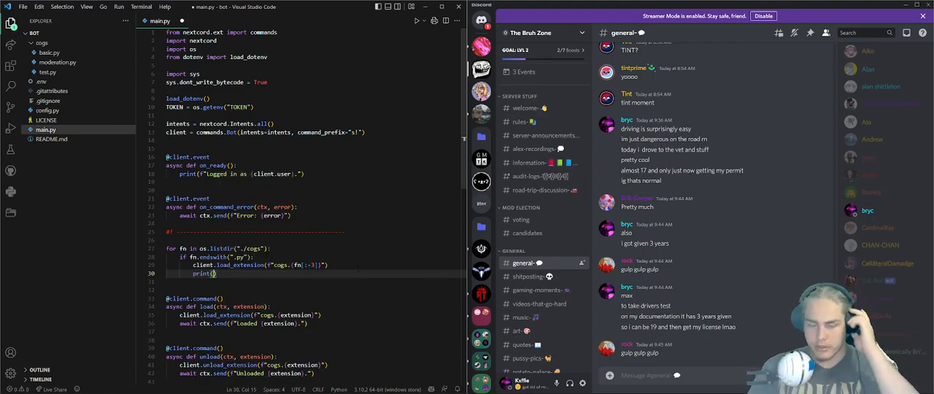
type("\"loaded \" + fn)")
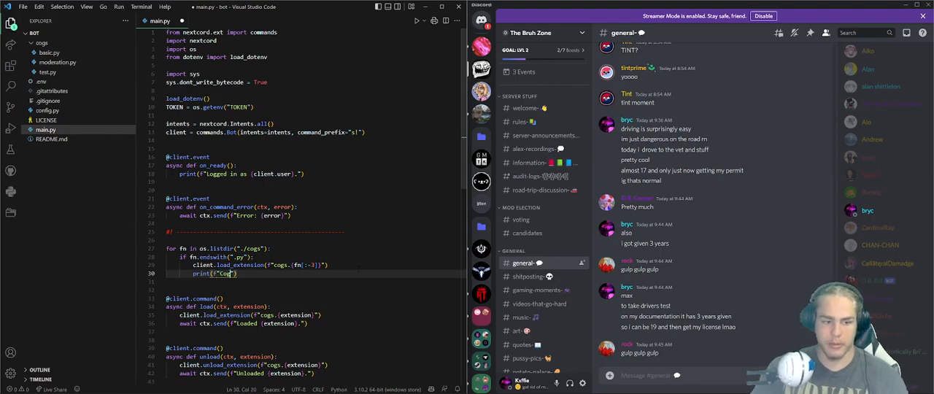
type(") loaded.\")")
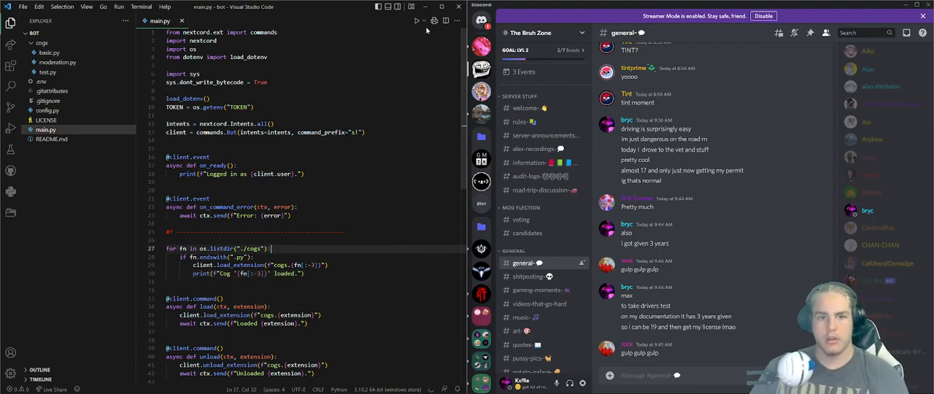
- Run main.py so every cog prints loaded, then view the recording-testing channel in Discord
left_click(417, 21)
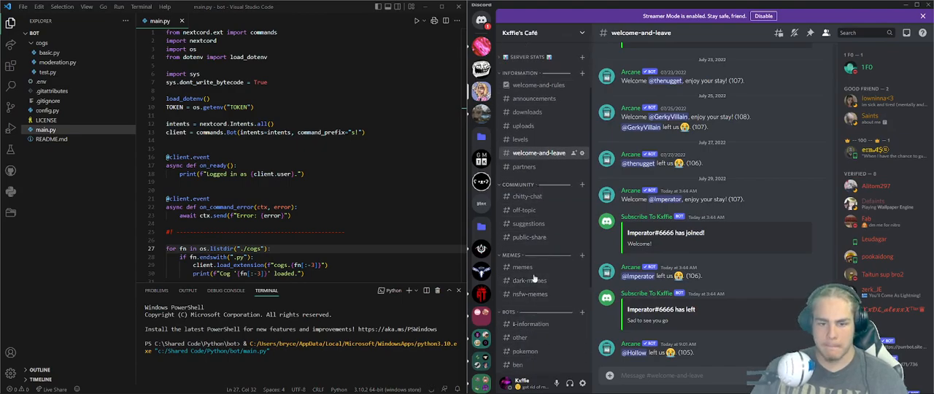
left_click(536, 323)
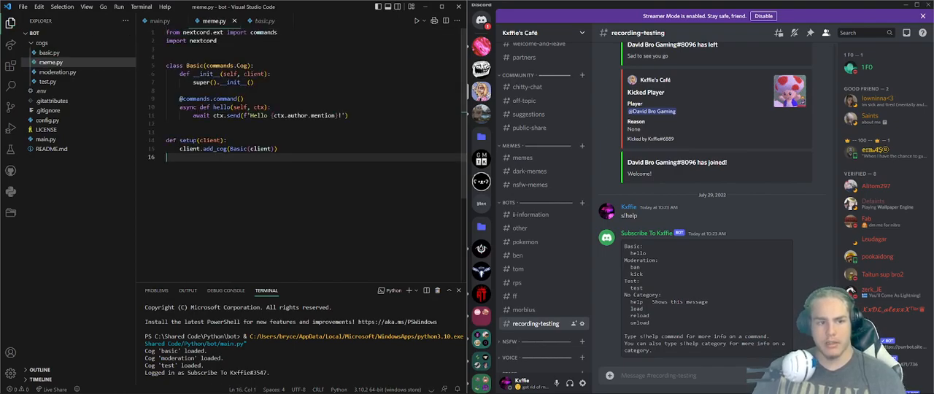
- Rename the class to Meme and the command to meme, replying 'Meme test!', and test it in Discord
type("Meme")
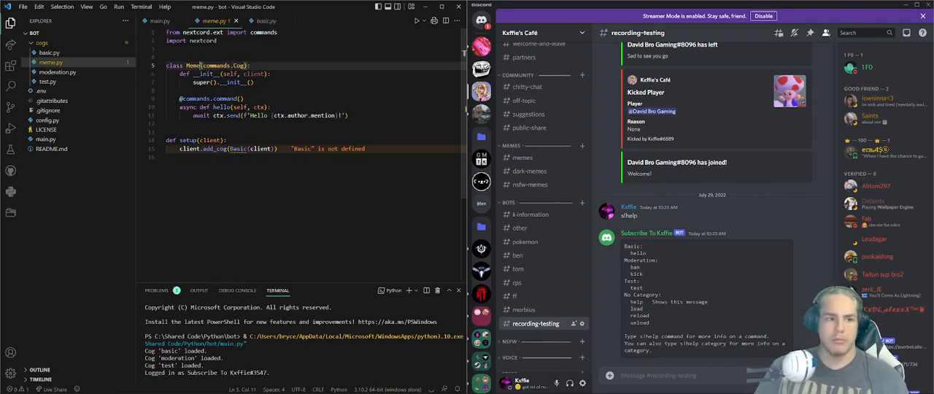
type("Meme")
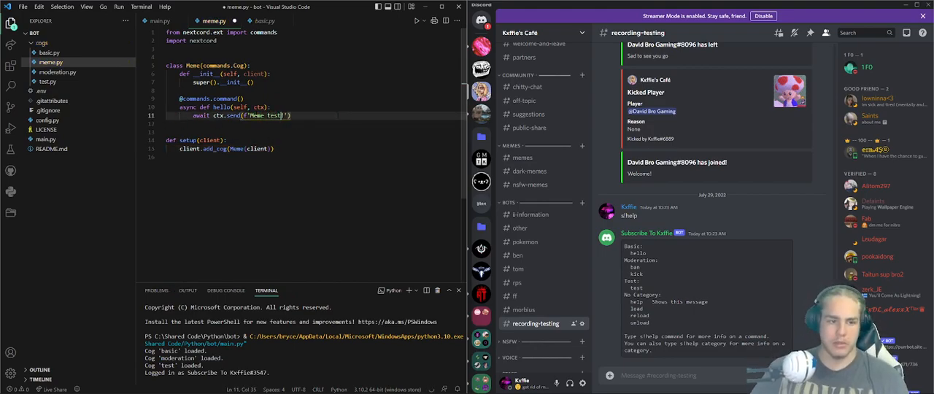
type("s!h")
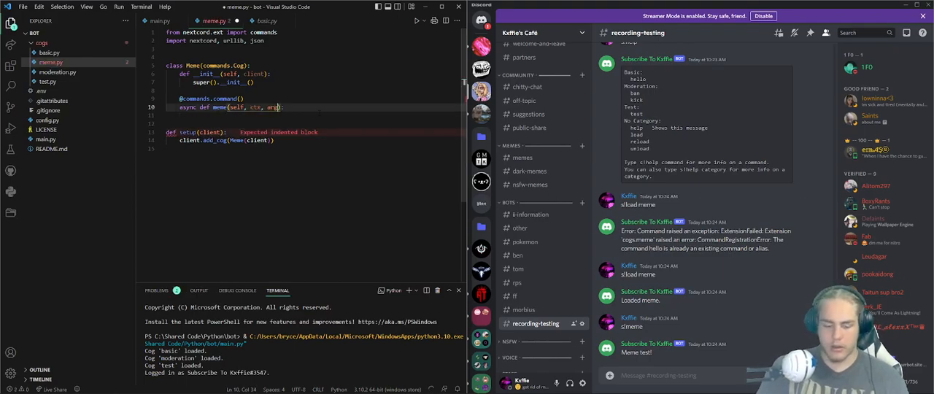
- Default arg to None and create a permanent invite with max_age=0, max_uses=0, unique=False
type("=None):")
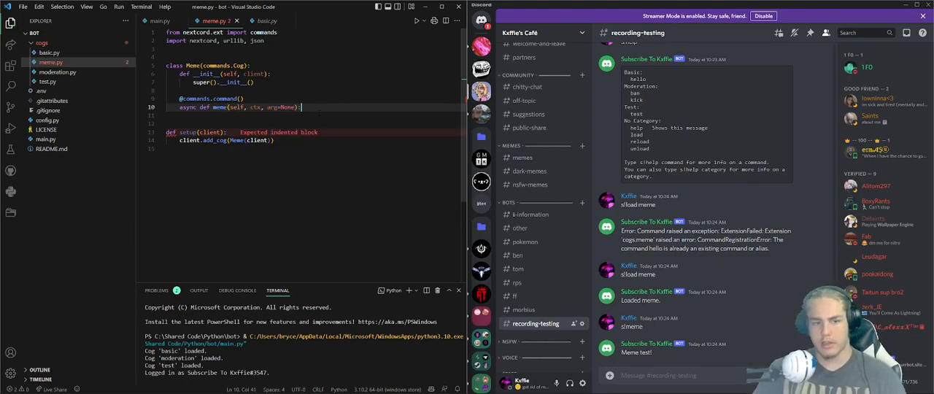
key("Enter")
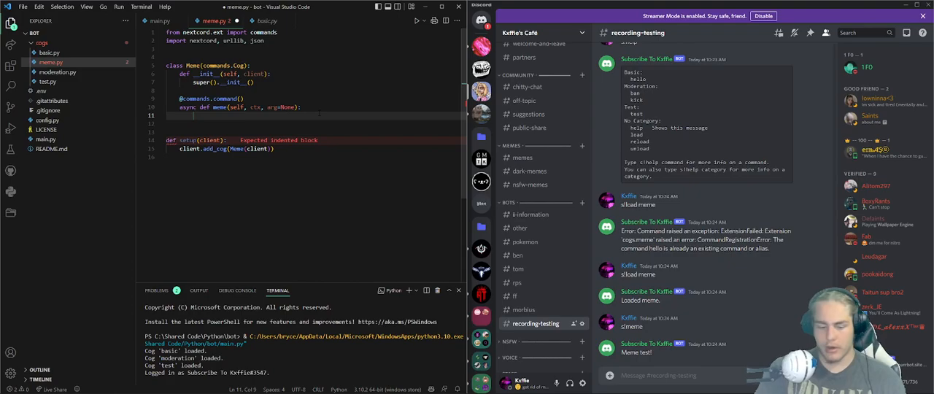
type("invite = await ctx.channel.create_invite(max_age=0, max_uses=1")
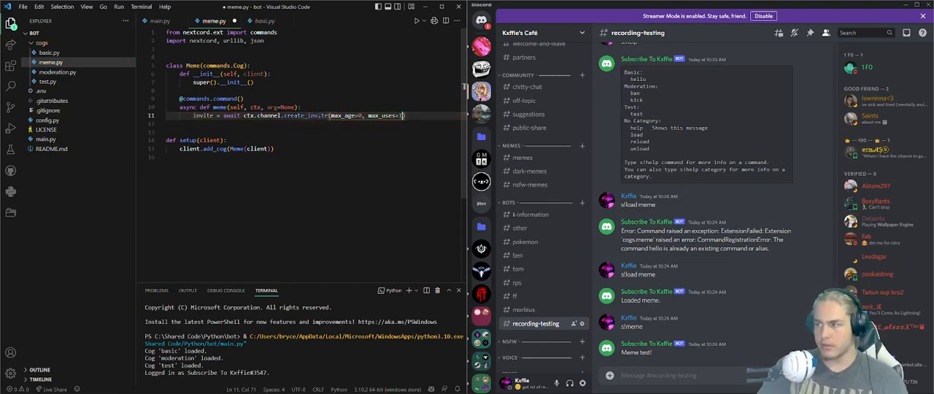
type(", unique=False")
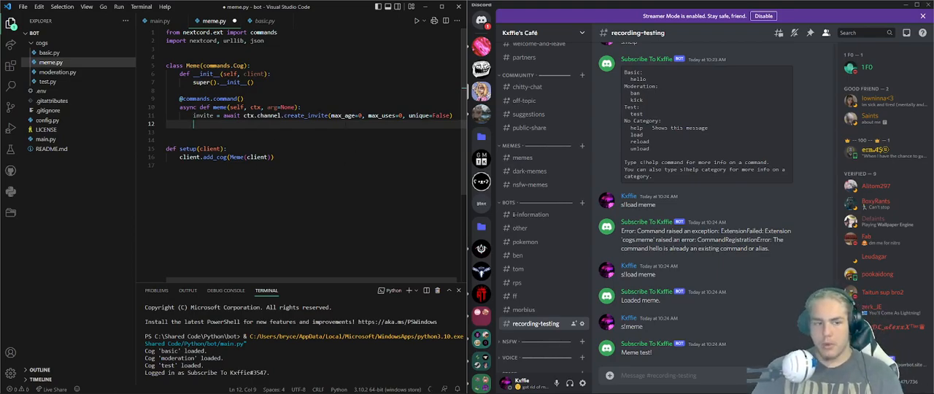
key("enter")
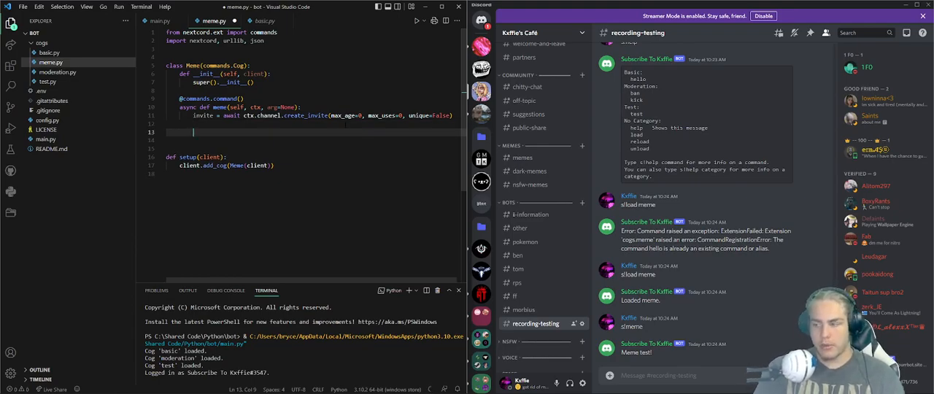
- Branch on arg: if arg == "help", elif arg != "help" with nested arg == None and else placeholders
type("if arg == \"help\":")
type("pass")
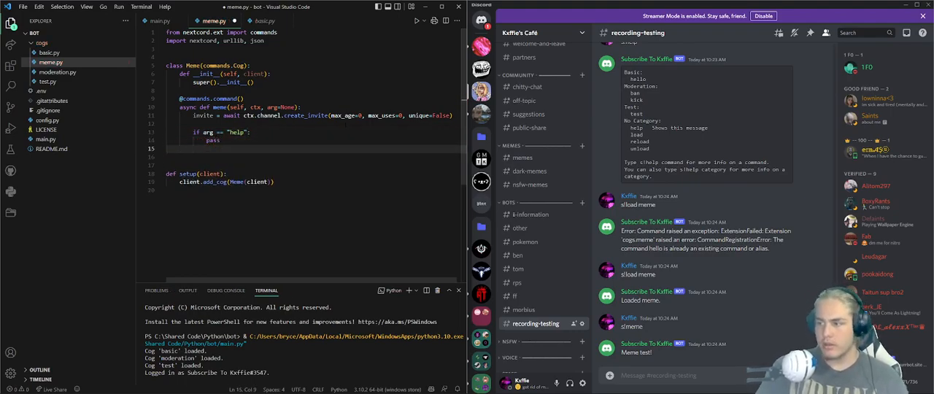
type("elif arg")
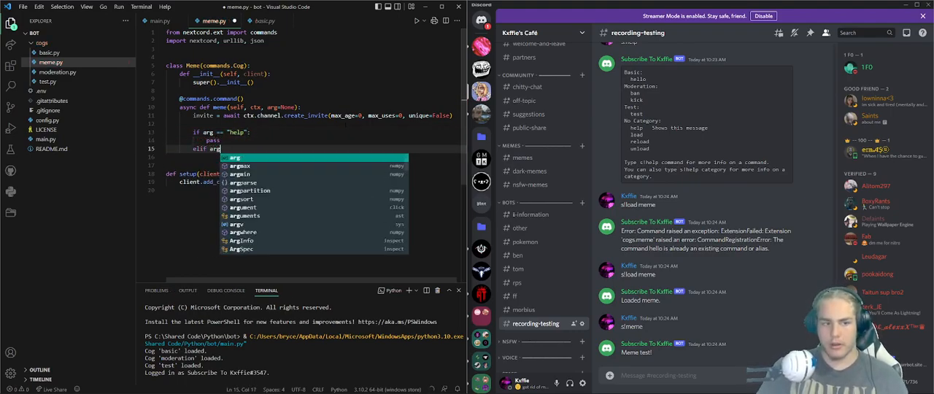
type("[= \"help\"")
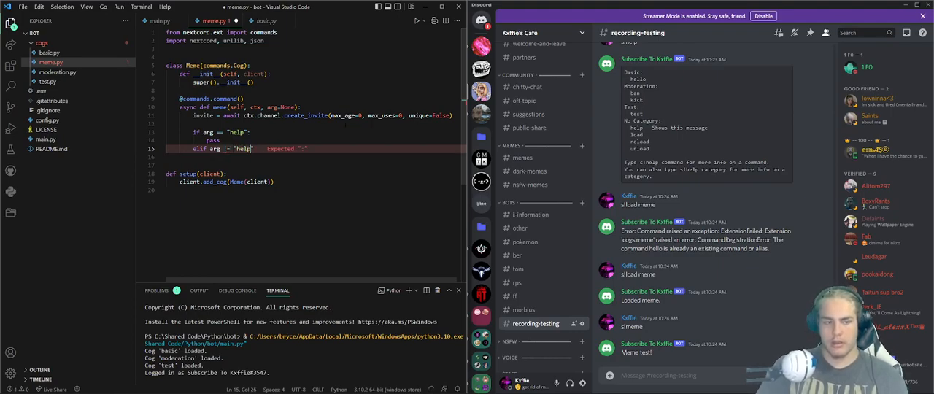
key("Enter")
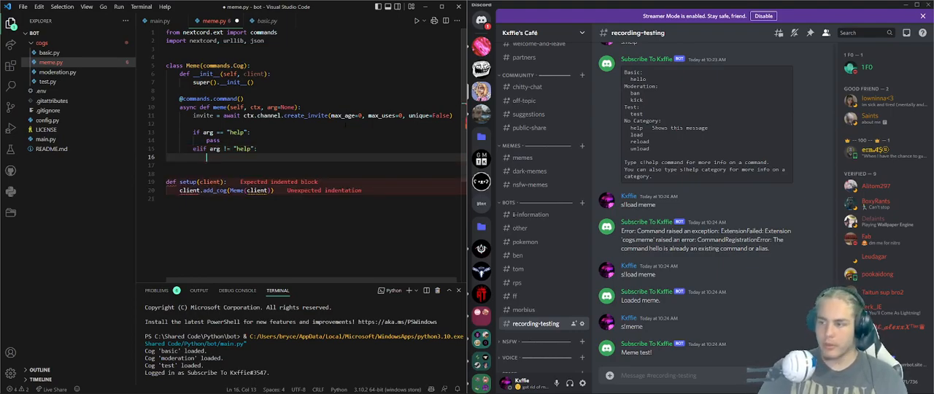
type("if arg == None:")
type("pass")
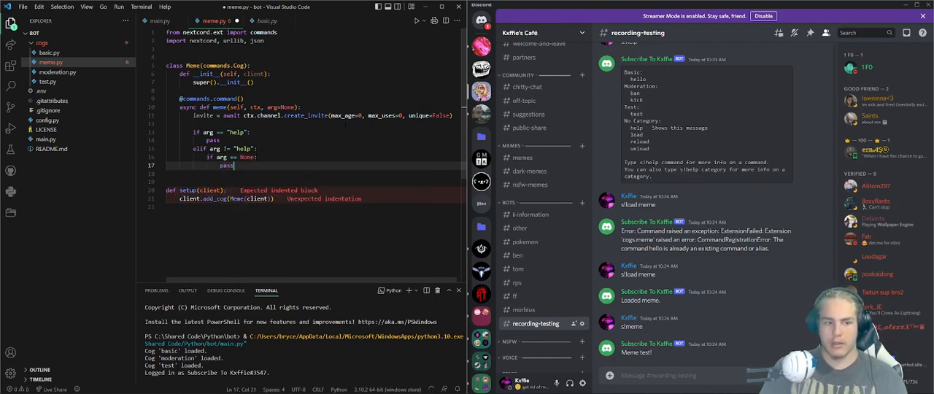
key("enter")
type("else:")
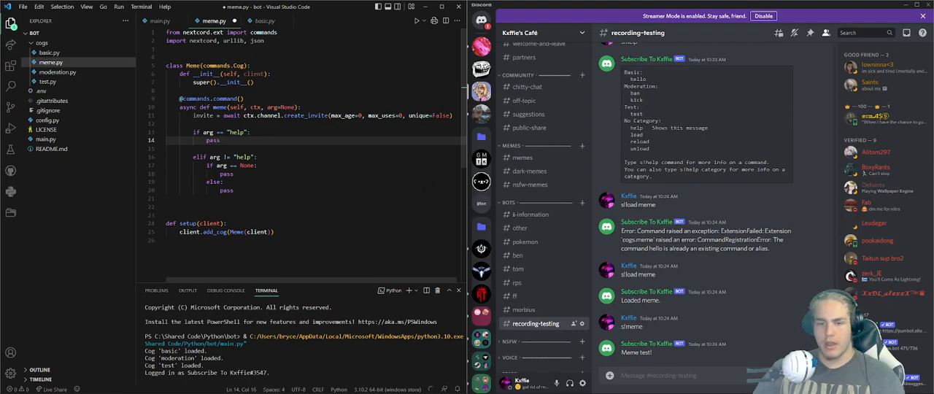
left_click(519, 227)
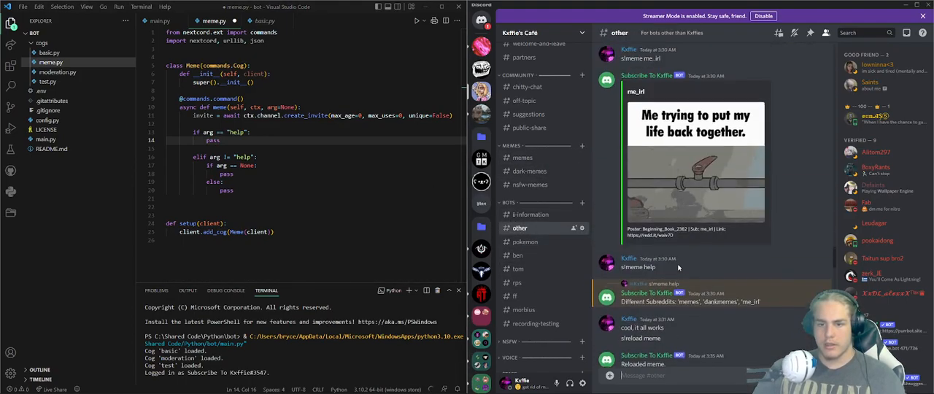
scroll("down", 3)
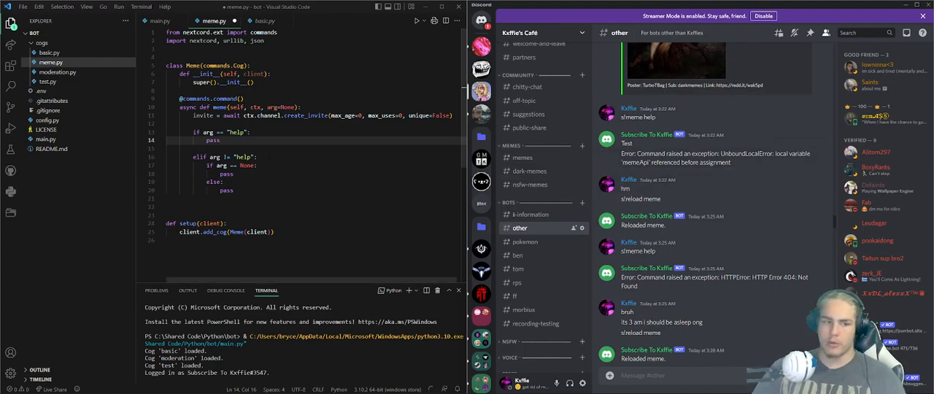
left_click(535, 324)
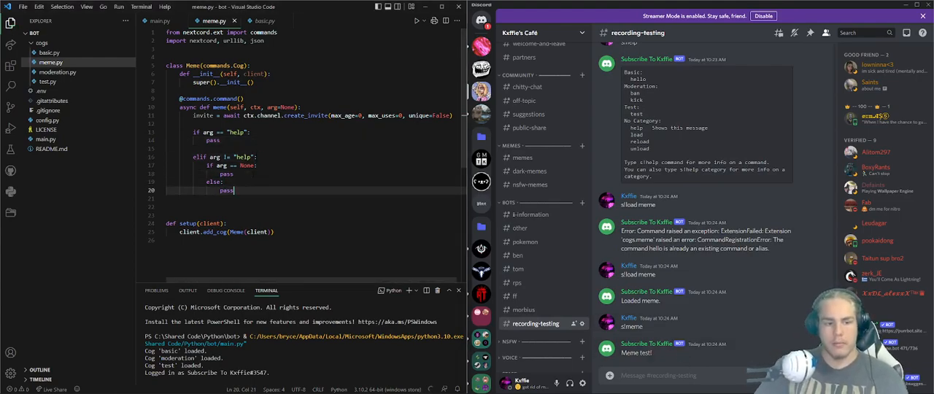
- Fetch the meme API with urllib.request.urlopen and parse it into data via json.load
type("api = urllib.")
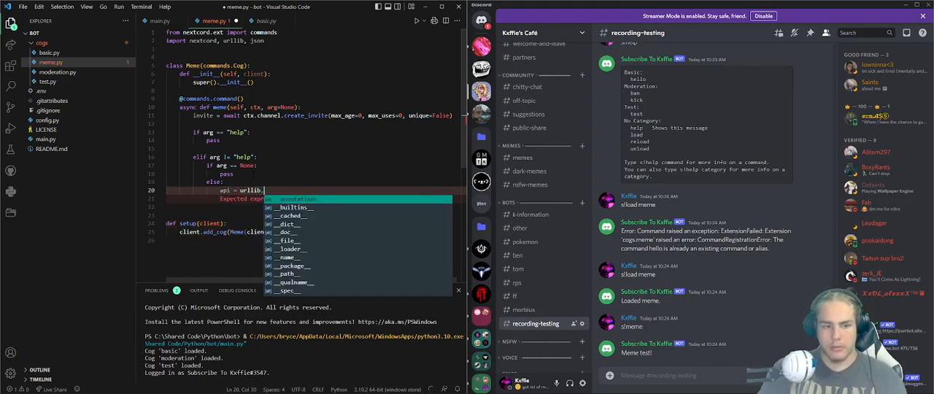
type("request")
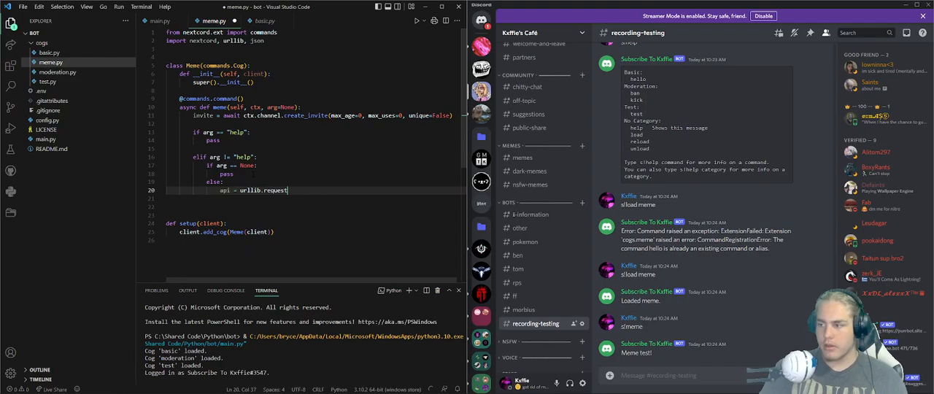
type(".urlpen(f\"")
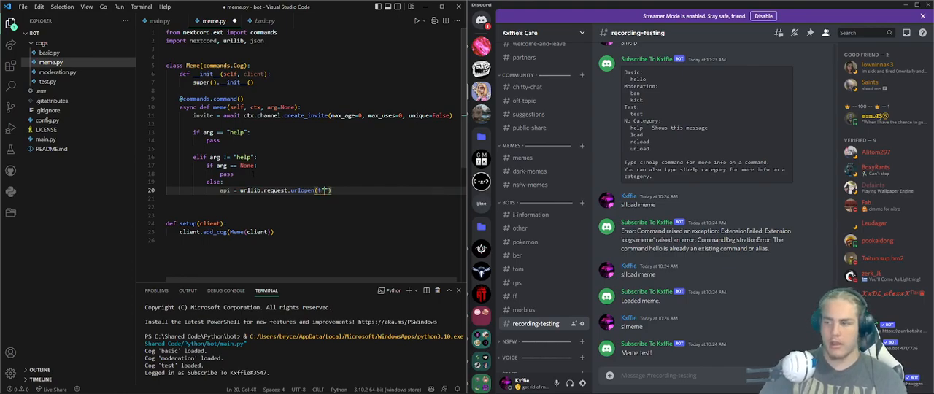
type("ht")
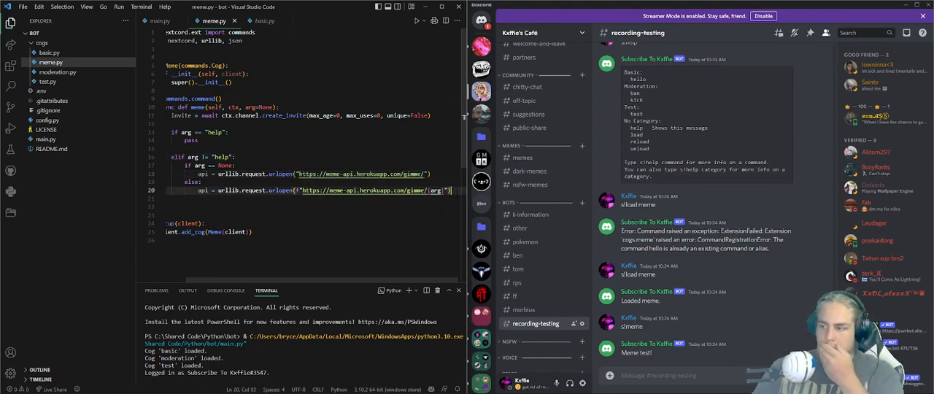
key("enter")
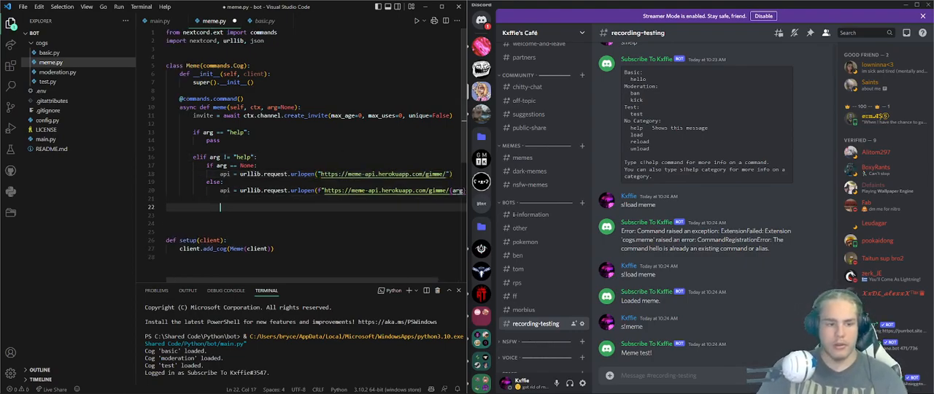
type("data = json.loads(api.read())")
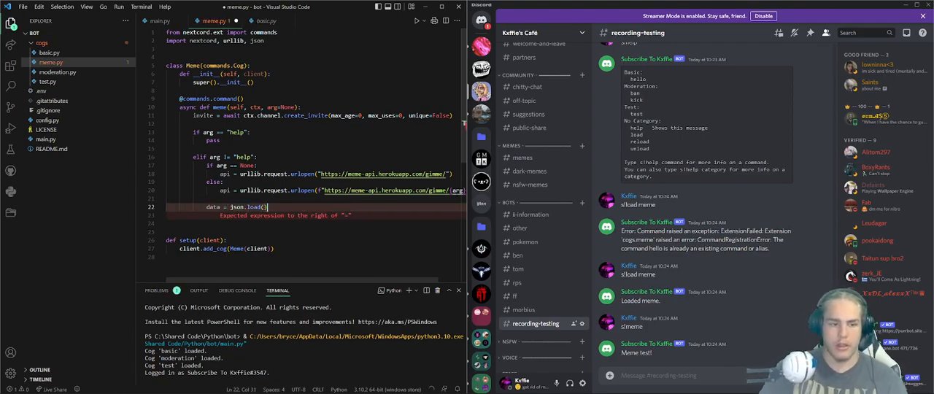
- Read url, name, poster, sub and link from data's url, title, poster, subreddit and postLink fields
type("api")
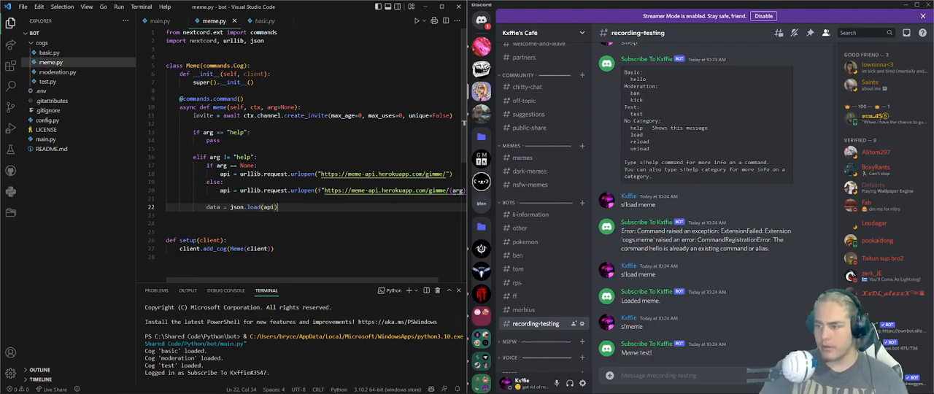
type("url = data[")
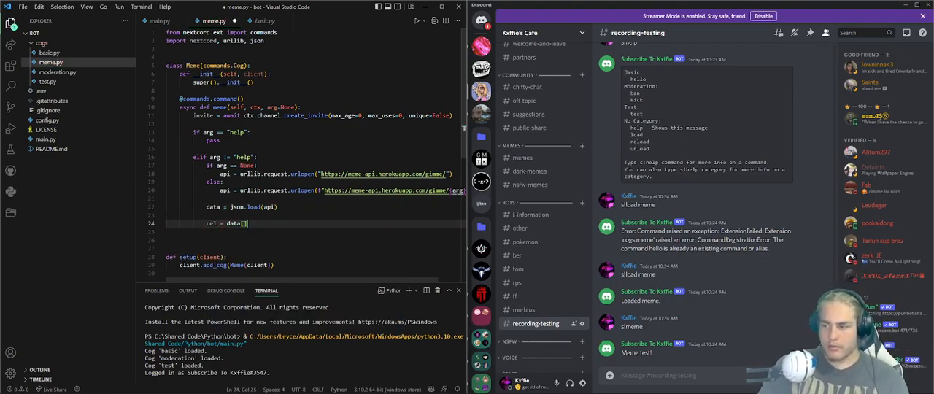
type("\"url\"]")
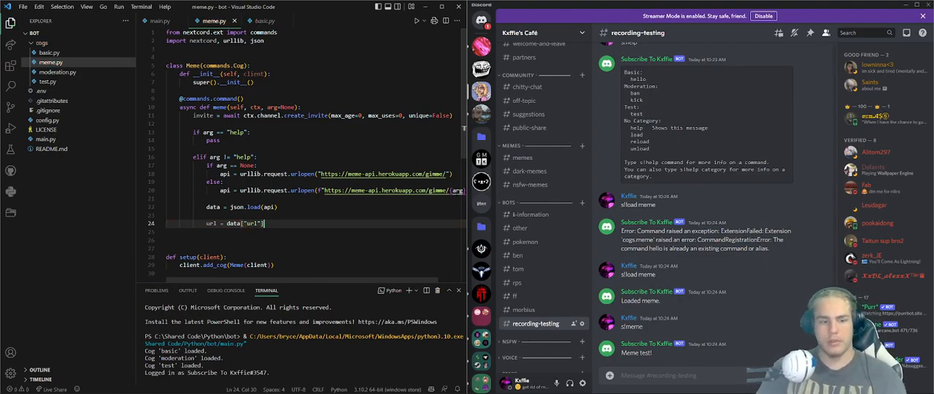
key("enter")
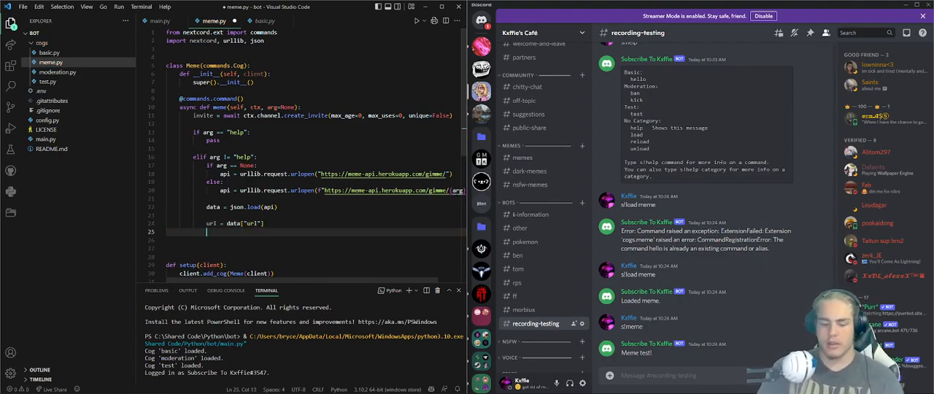
type("name = data[\"title")
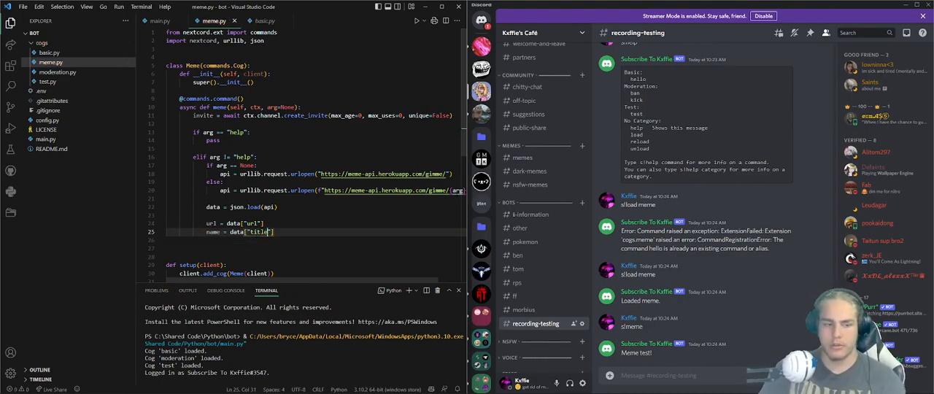
key("enter")
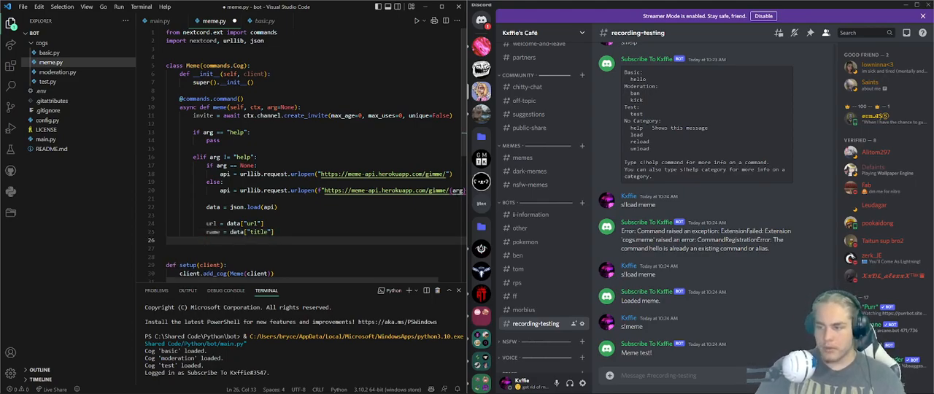
type("poster = data[\"poster")
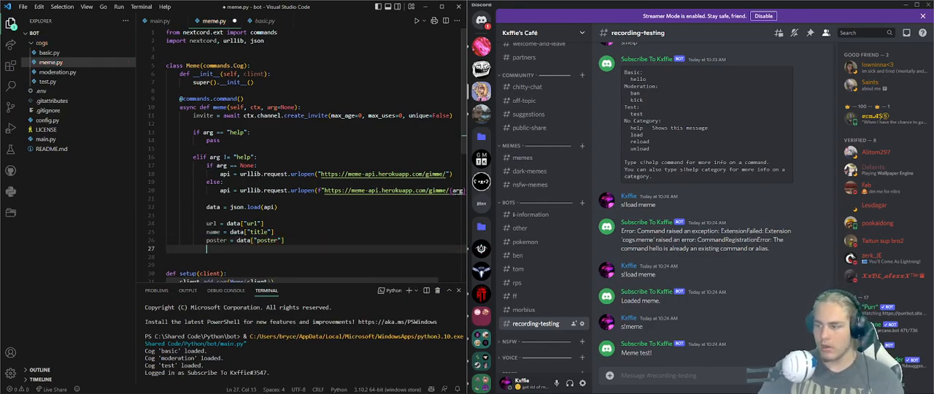
type("sub = data[\"subreddit\"]")
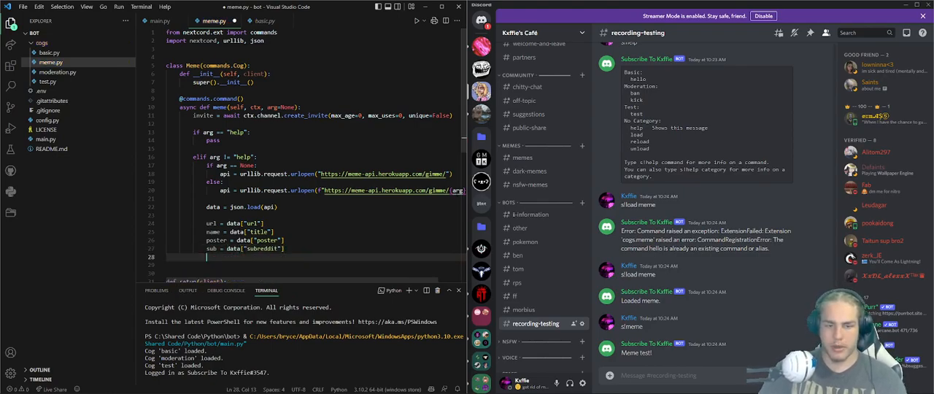
type("link =")
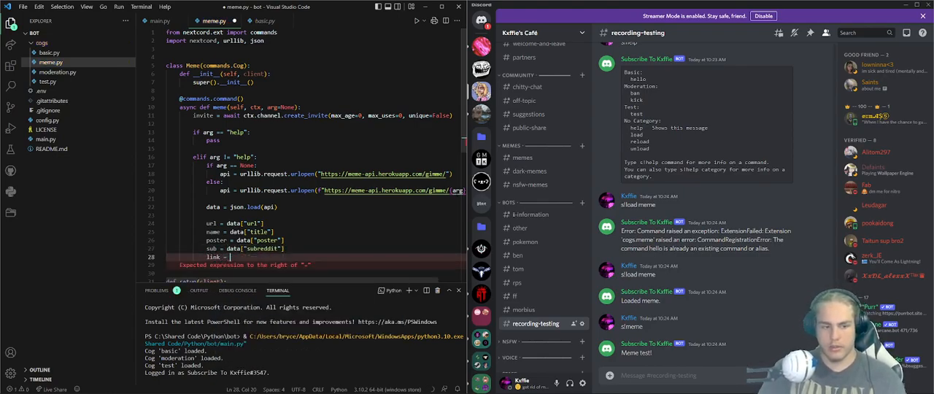
type("data[\"postLink\"]")
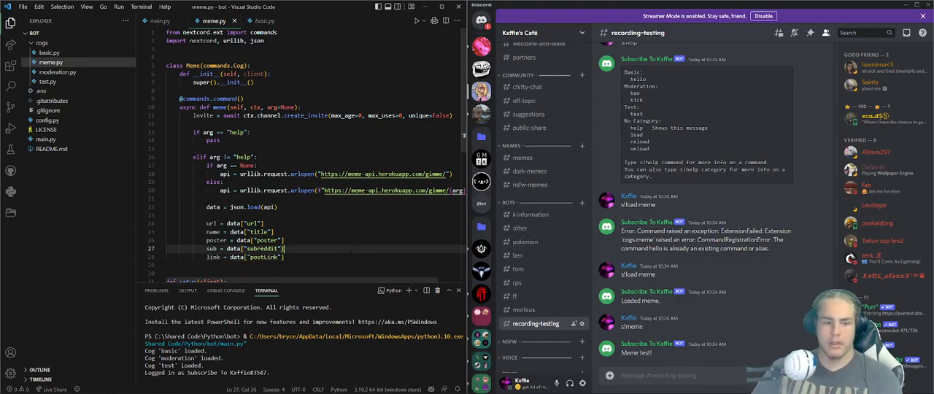
type("embed = nextcord.Embed(")
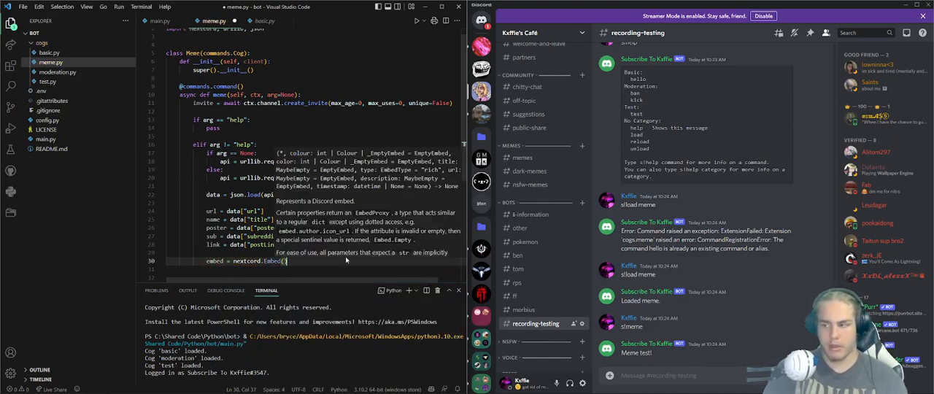
- Create nextcord.Embed(title=name, url=link, color=0x00ff00) with server author/invite details and the meme image
type("title=name, url=link, color=0x00ff00")
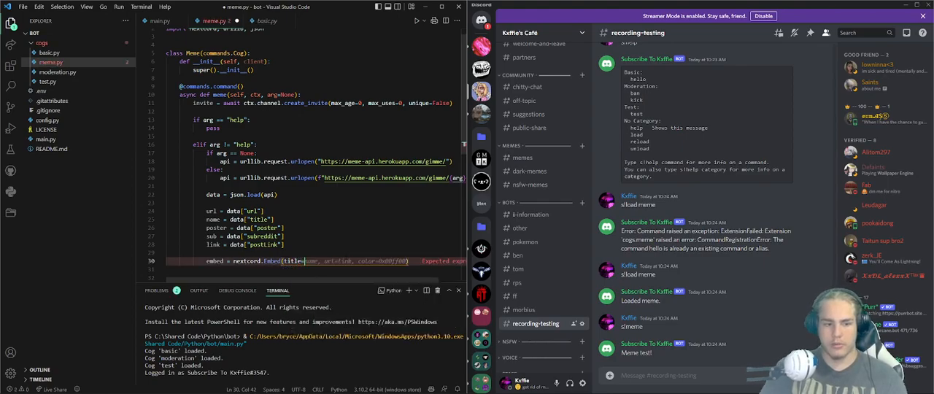
type("=name=ctx.guild.name, url=")
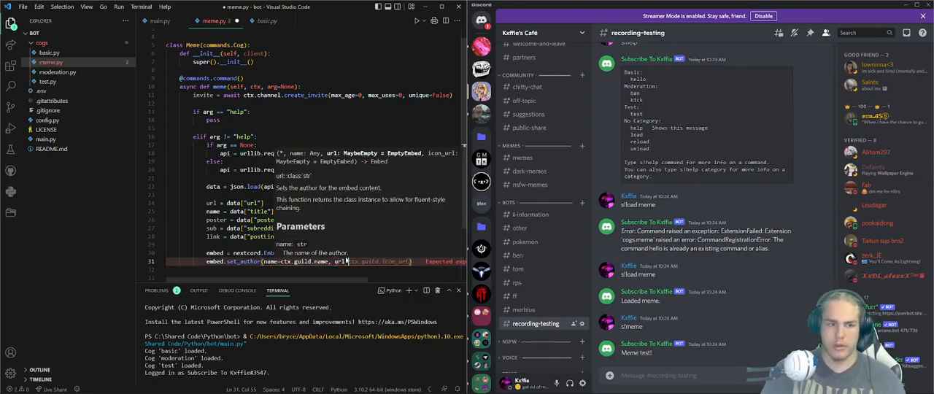
type("invite,")
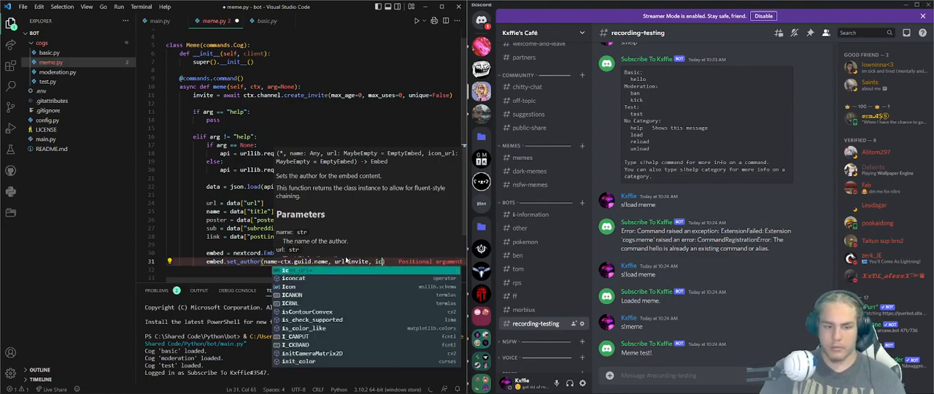
type("icon_url=ctx.guilc.icon)")
left_click(315, 270)
type("embed.set_image(")
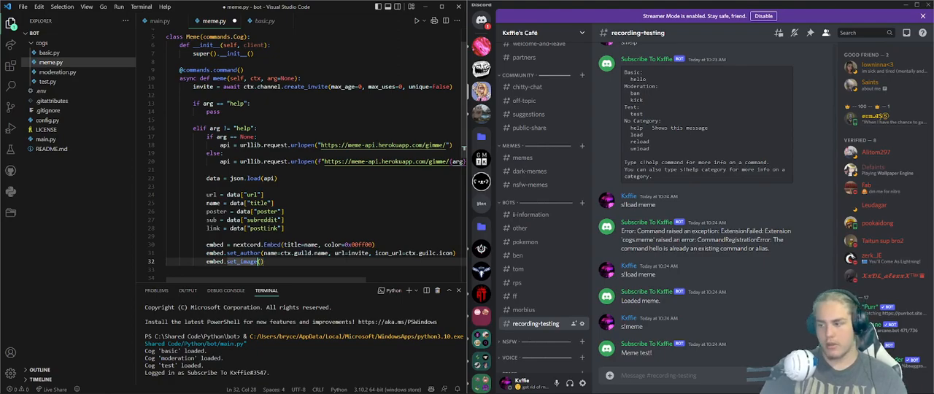
type("url=url")
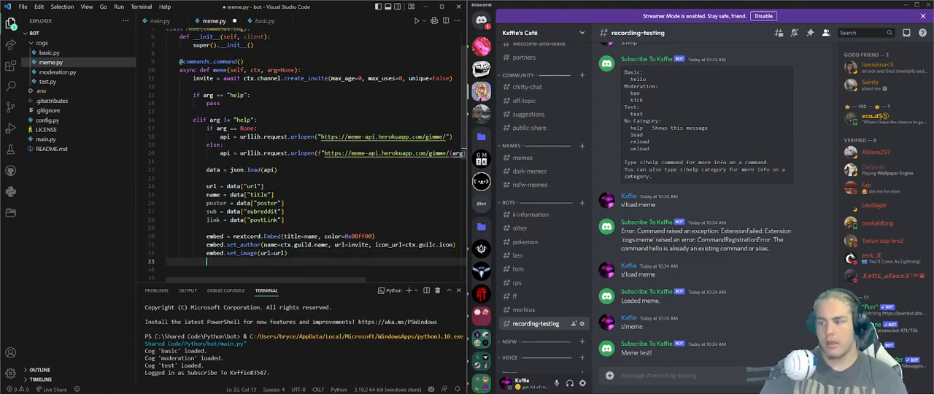
- Add an embed footer f-string showing the poster, subreddit and post link
type("embed.set")
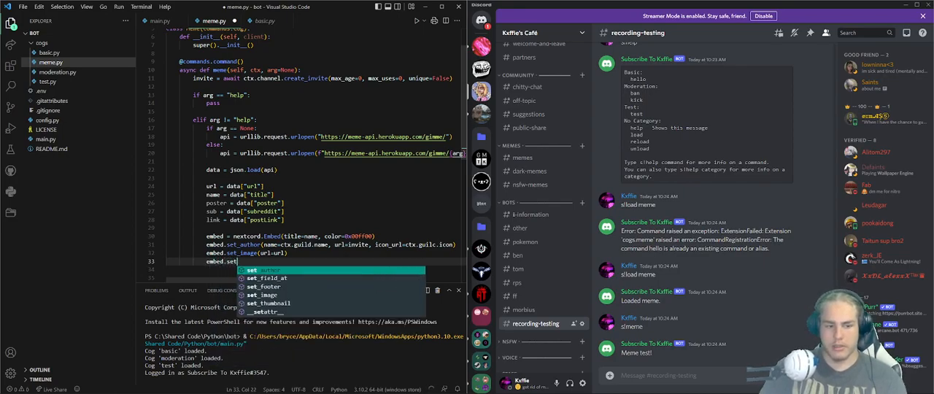
type("footer")
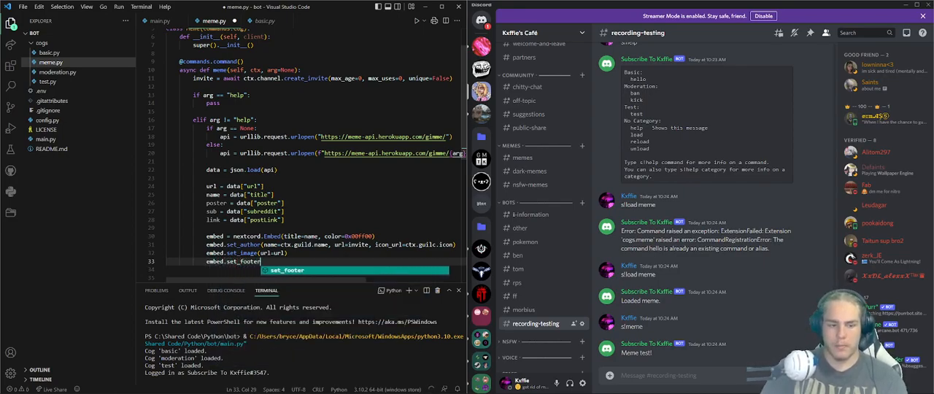
type("(text=f\"Poster: {poster} |")
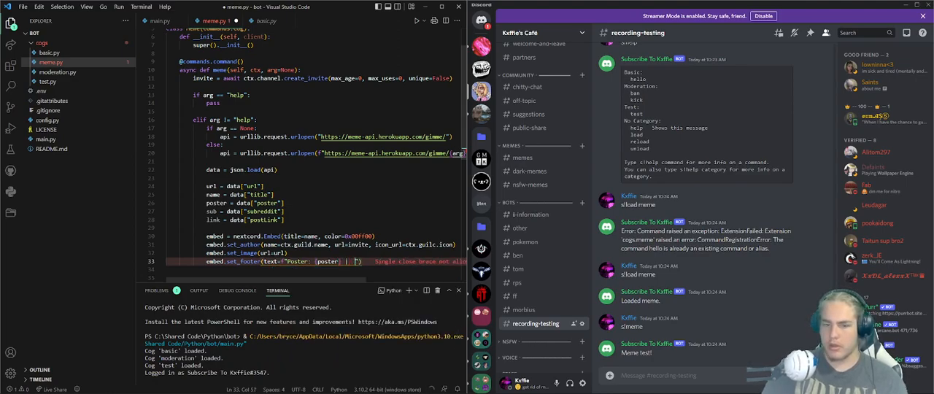
type("Sub")
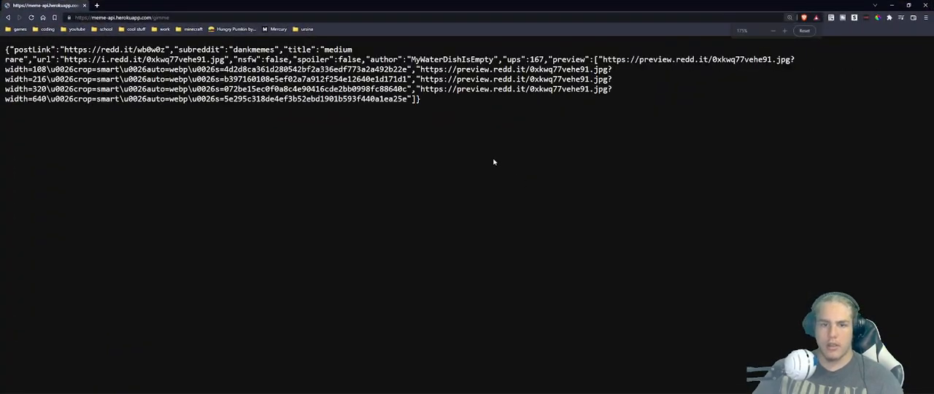
left_click(784, 30)
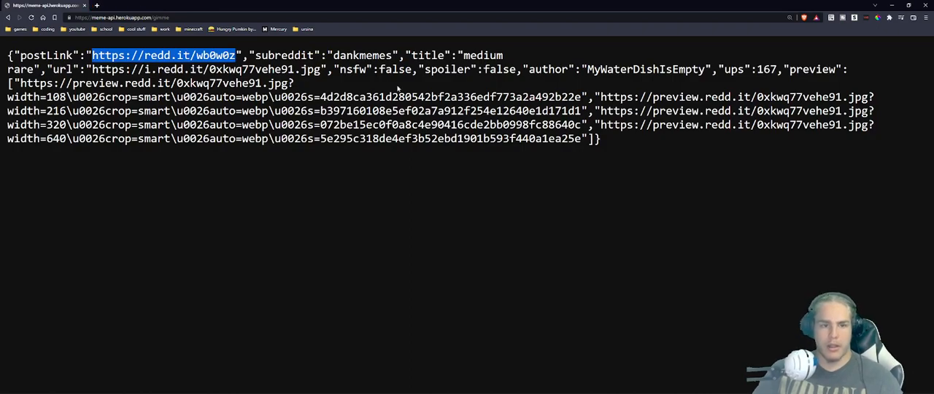
double_click(362, 55)
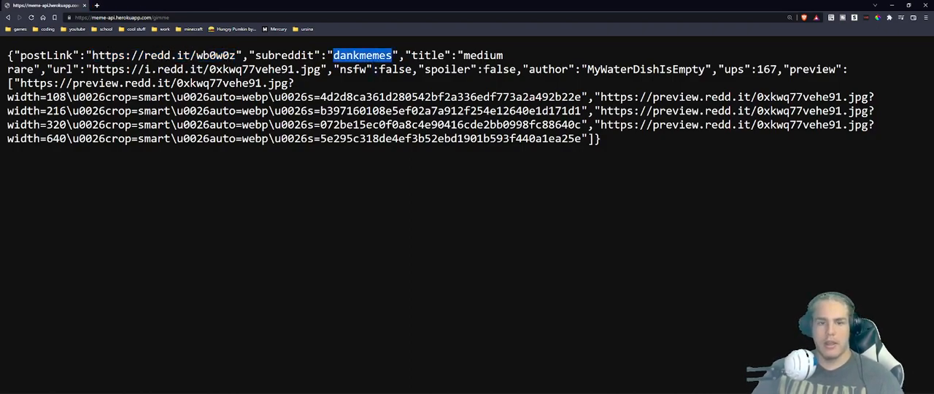
double_click(483, 55)
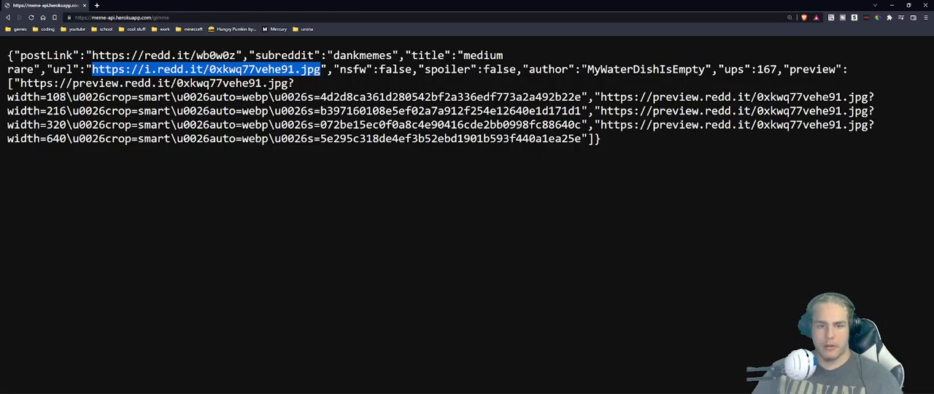
double_click(547, 69)
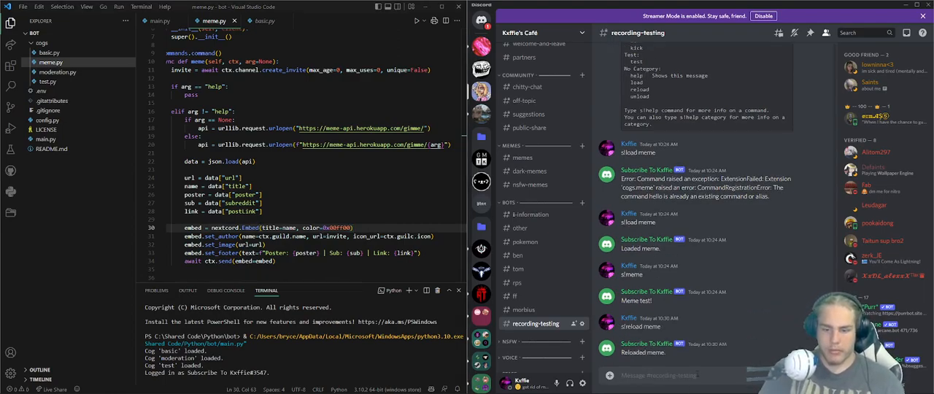
- Send the embed, switch poster to data["author"], fix ctx.guild, and reload the meme cog in Discord
scroll("down", 3)
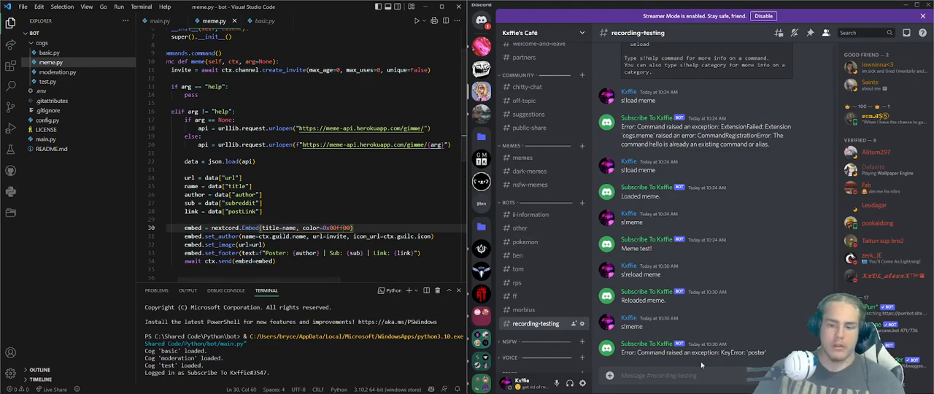
type("s!reload meme")
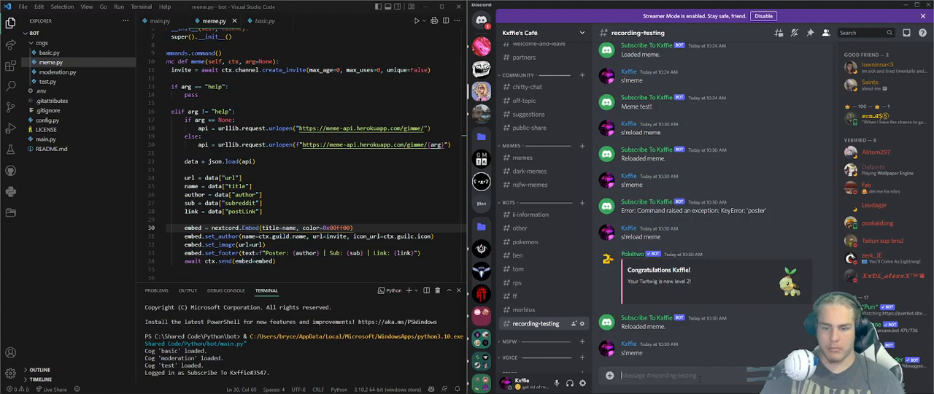
scroll("down", 3)
type("d")
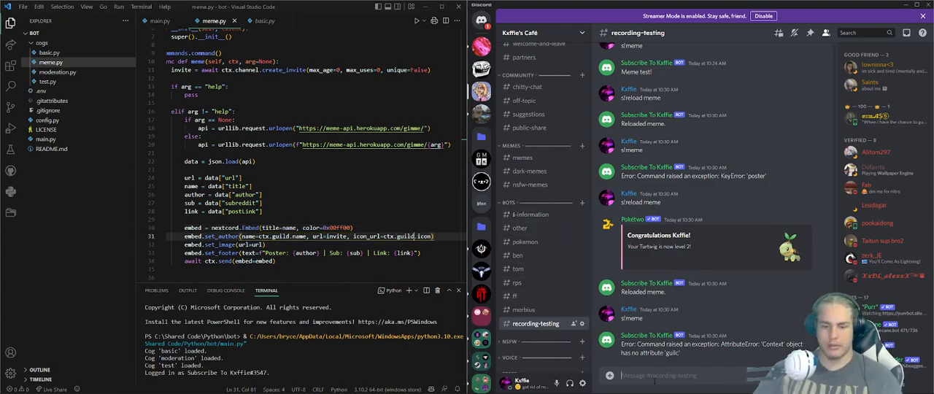
type("s!reload mem")
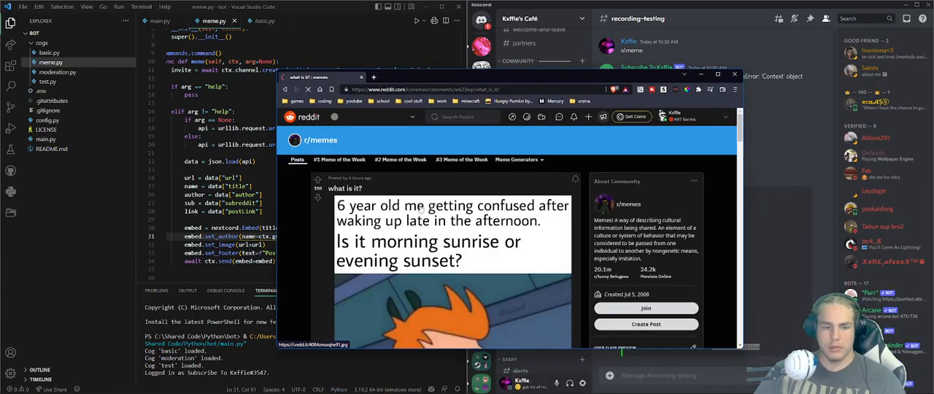
- Check the posted meme embed in Discord and try s!meme dankmemes
scroll("down", 3)
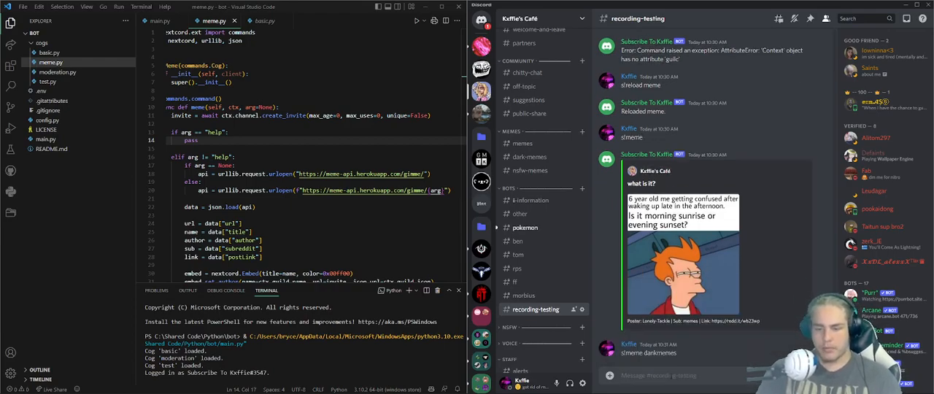
scroll("down", 3)
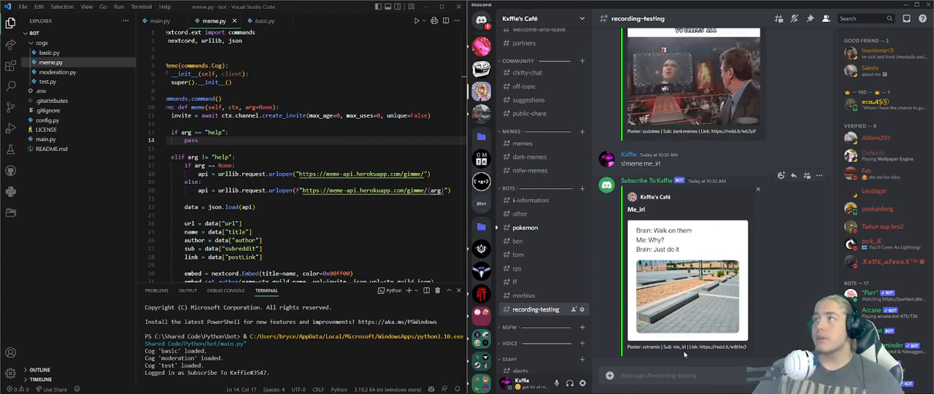
mouse_move(480, 181)
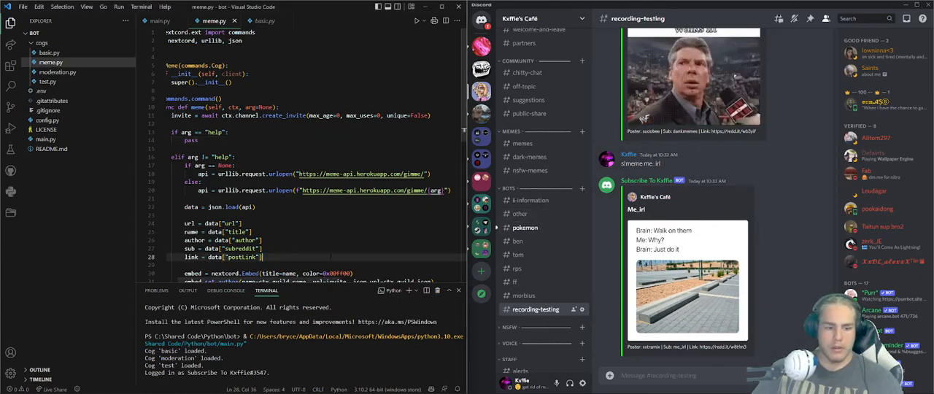
mouse_move(518, 241)
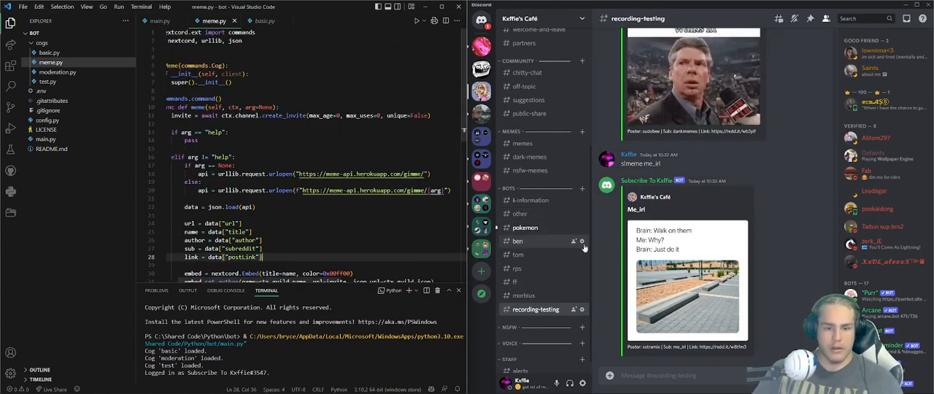
left_click(524, 227)
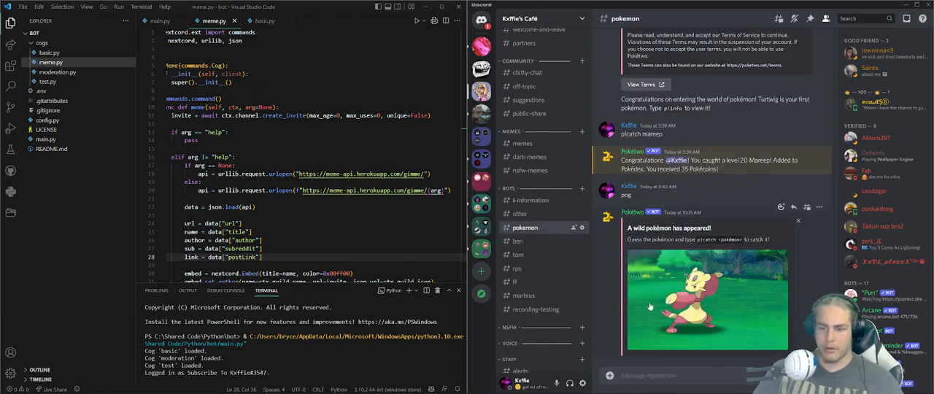
scroll("down", 3)
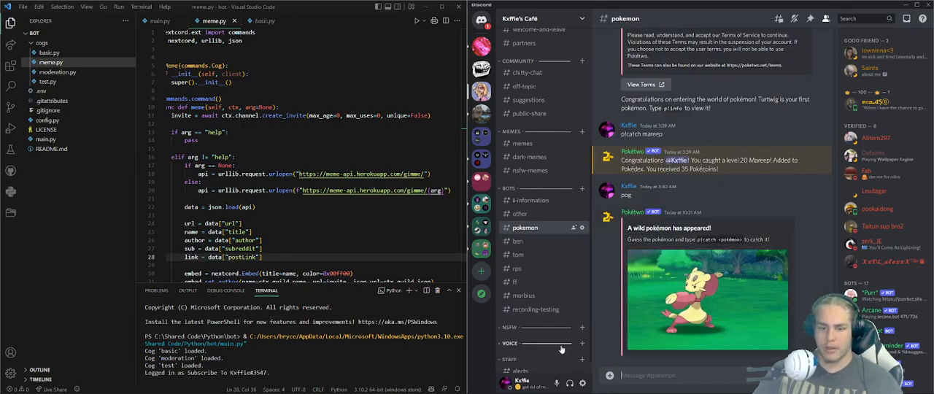
left_click(535, 309)
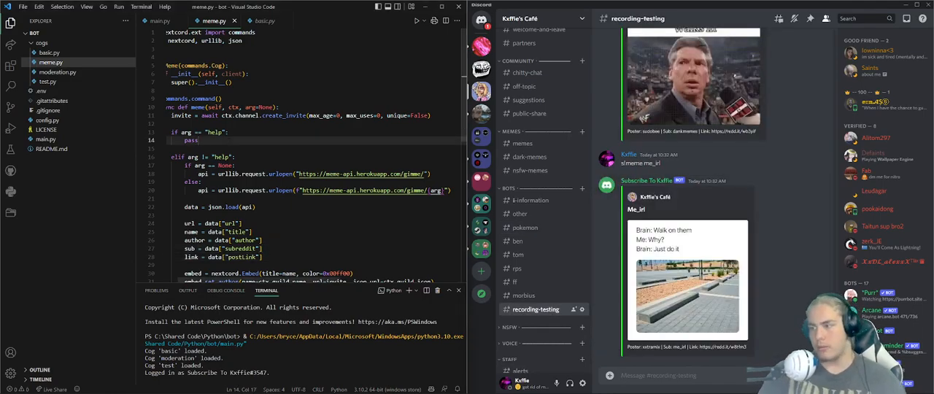
- Make the help branch await ctx.reply("Test") and confirm s!meme help answers Test in Discord
type("aw")
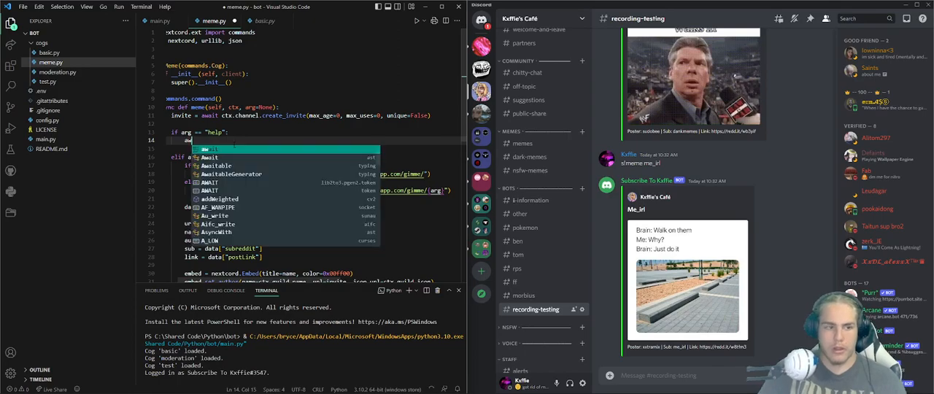
type("ctx")
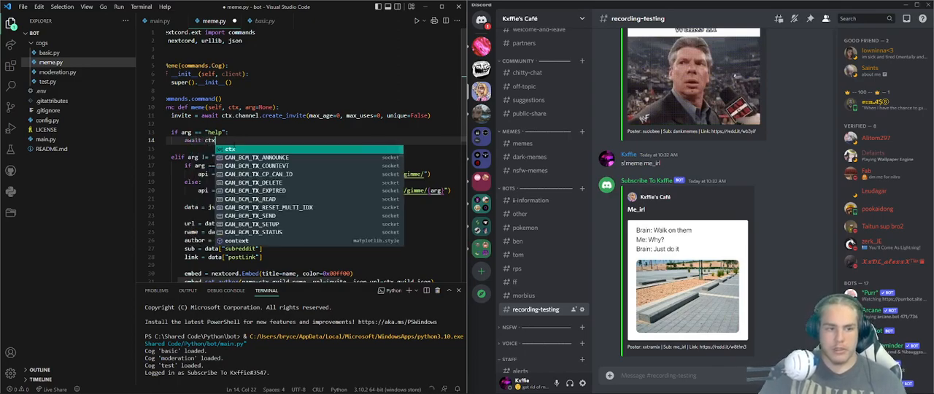
type(".reply")
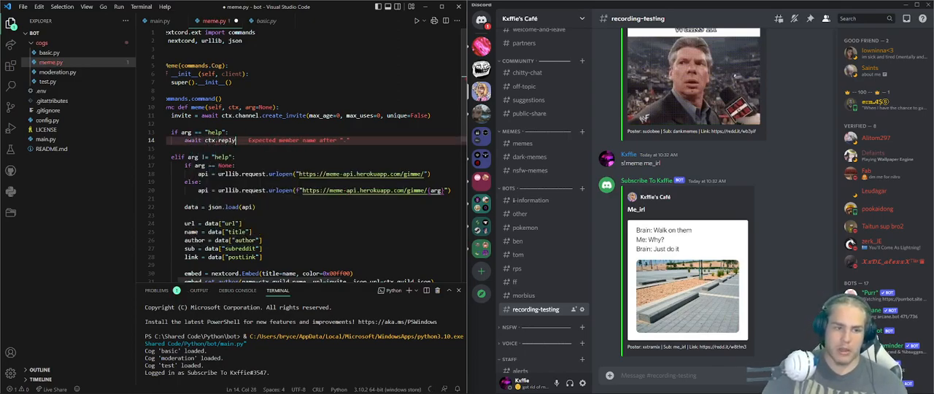
type("\"Test\")")
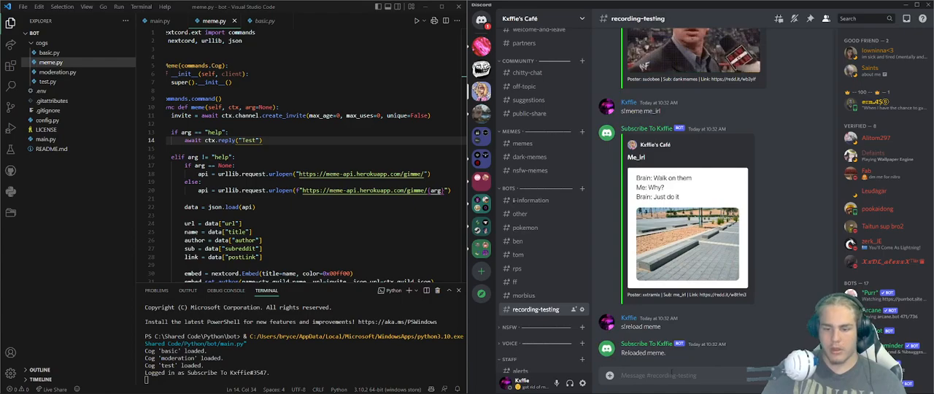
type("s!meme help")
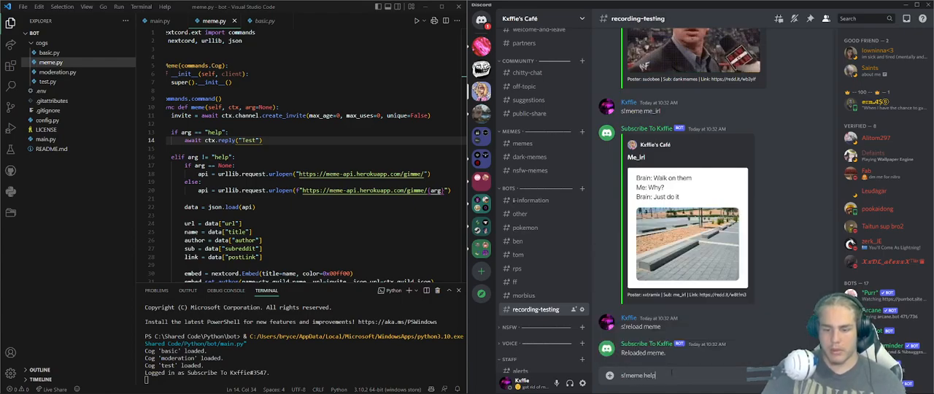
key("enter")
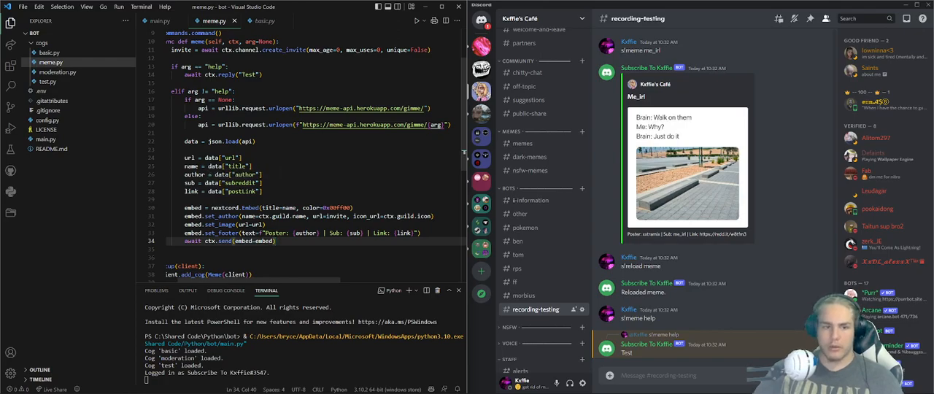
scroll("down", 3)
type("embed")
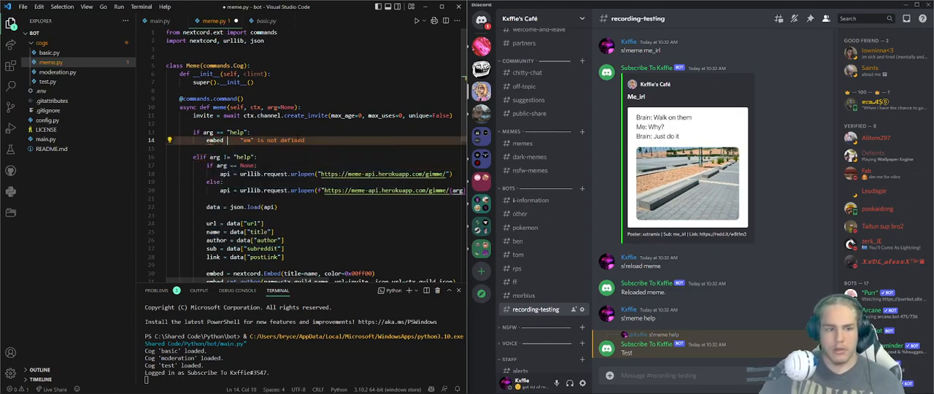
- Create embed = nextcord.Embed(title="Meme Command Help", color=0x00ff00) with the guild name and icon as author
type("nextcord.Embed(")
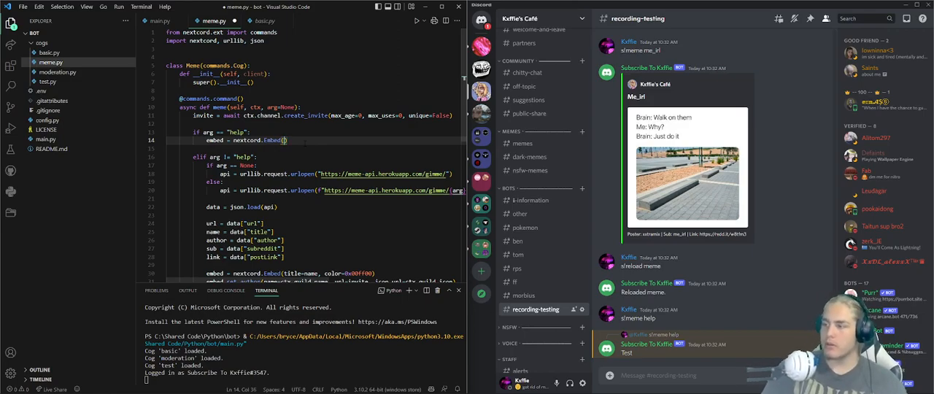
type("title=")
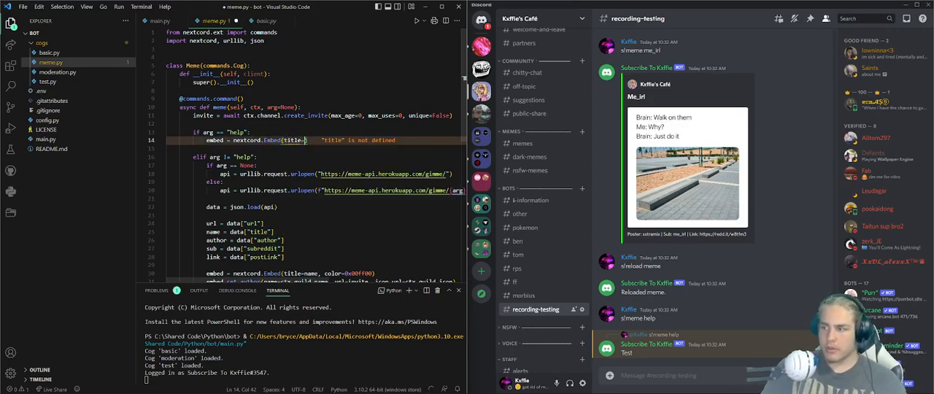
type("Meme command Help\", color=0x00fff")
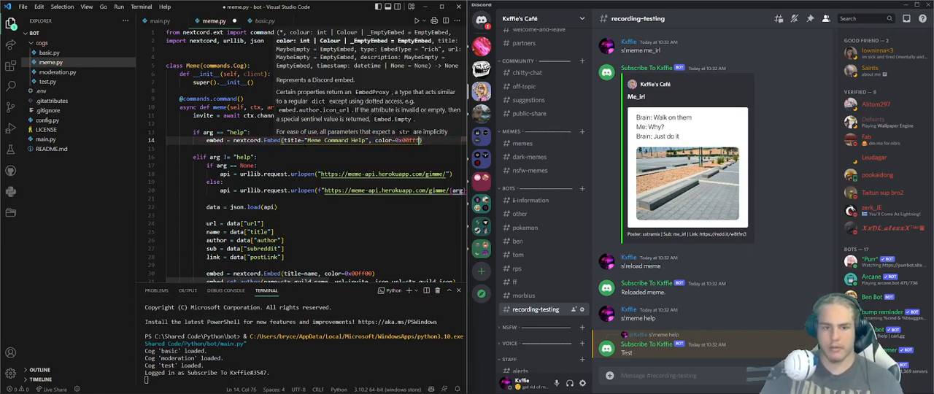
key("enter")
type("embed.set_author()")
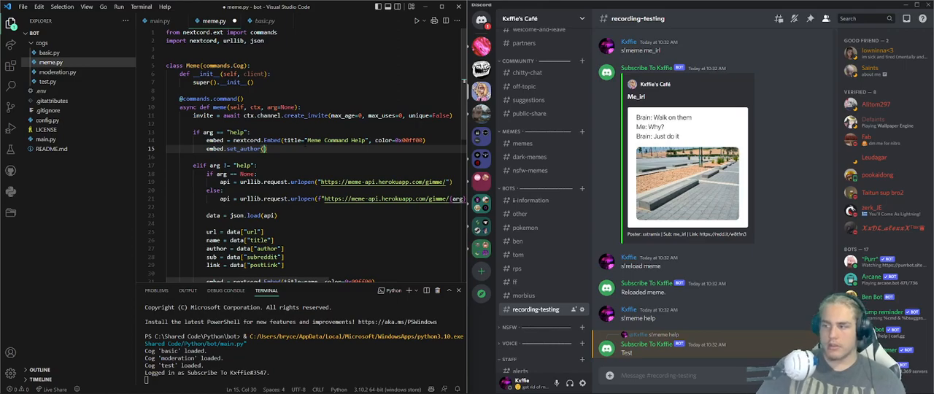
- Start the embed.add_field calls for the help embed's subreddit options
scroll("down", 3)
type("name=ctx.guild.name, url=invite, icon_url=ctx.guild.icon")
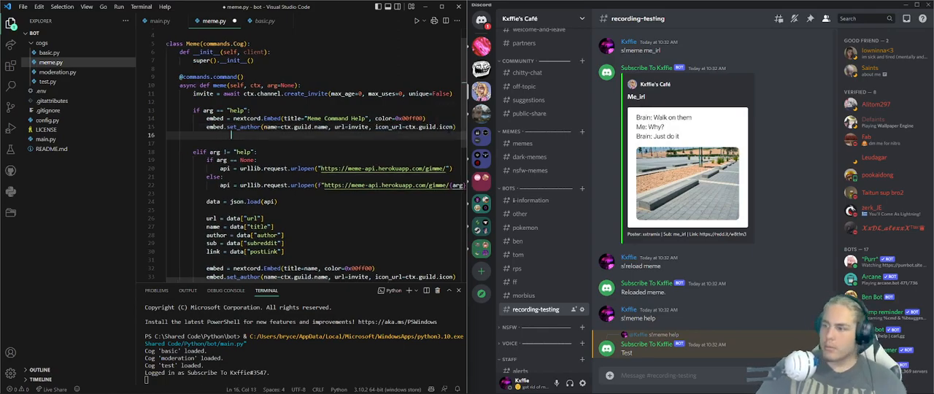
type("embed.add_field(")
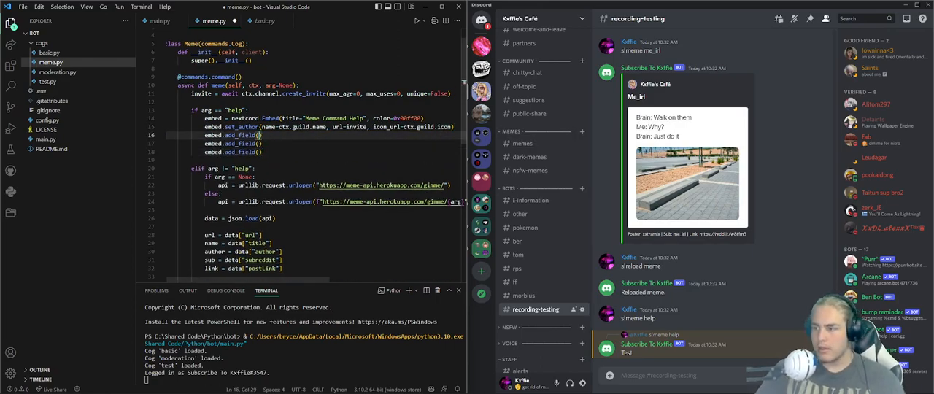
- Fill three add_field lines: Memes/memes, Dank Memes/dankmemes, Me IRL/me_irl, each with inline=False
type("name=\"")
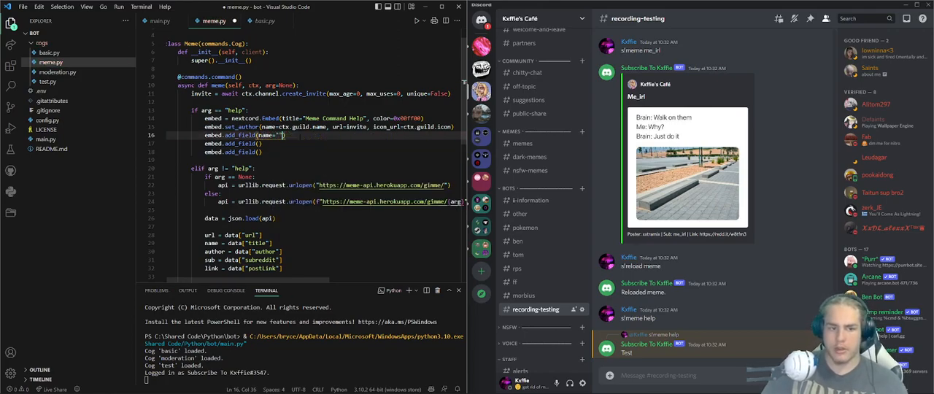
type("value=\"\", inline=False")
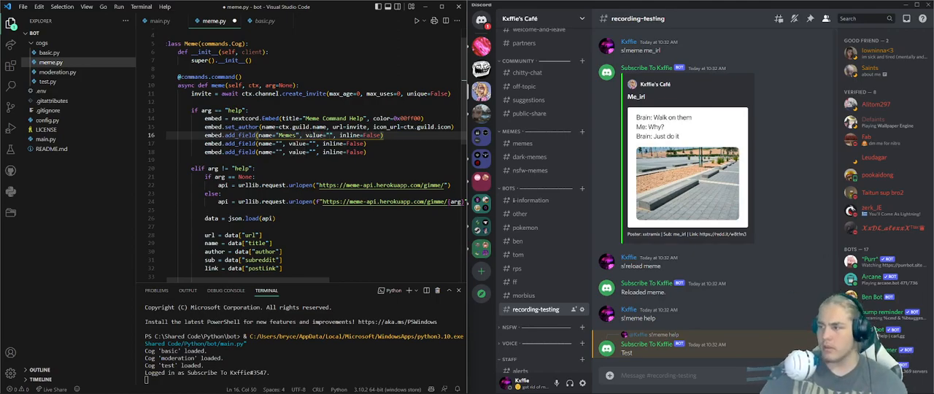
type("memes`")
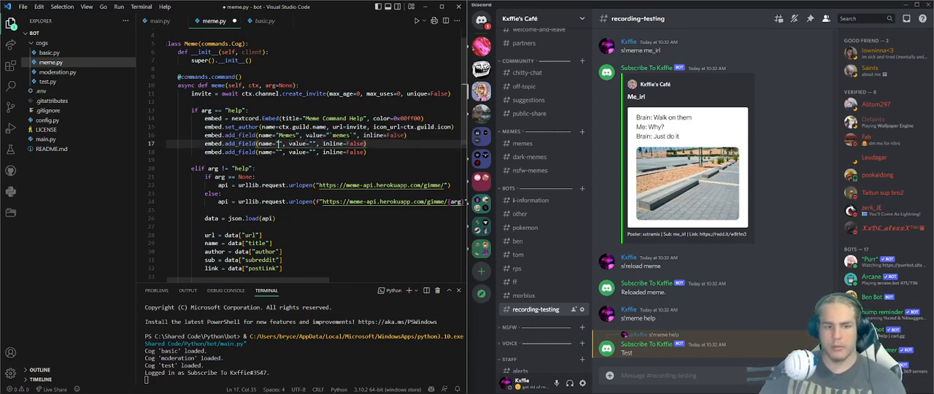
type("Dank Memes")
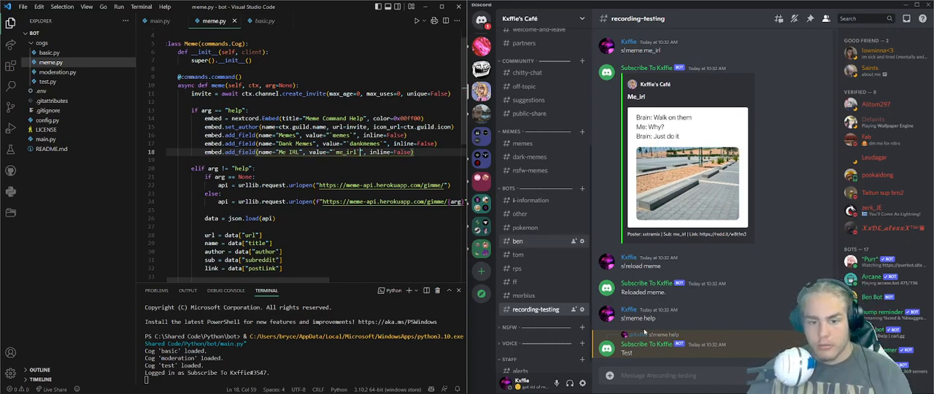
type("tyf")
type("await ctx.send(")
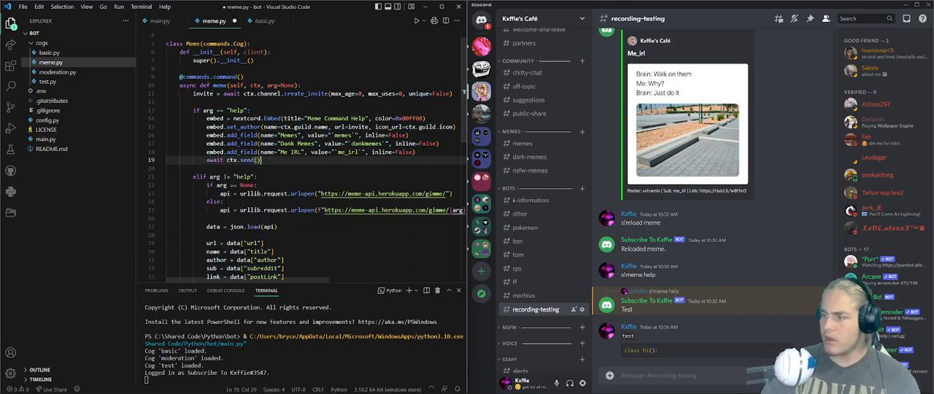
- Add embed.set_footer(text="Usage: s!meme (optional)") and await ctx.send(embed=embed), then save
type("embed=embed")
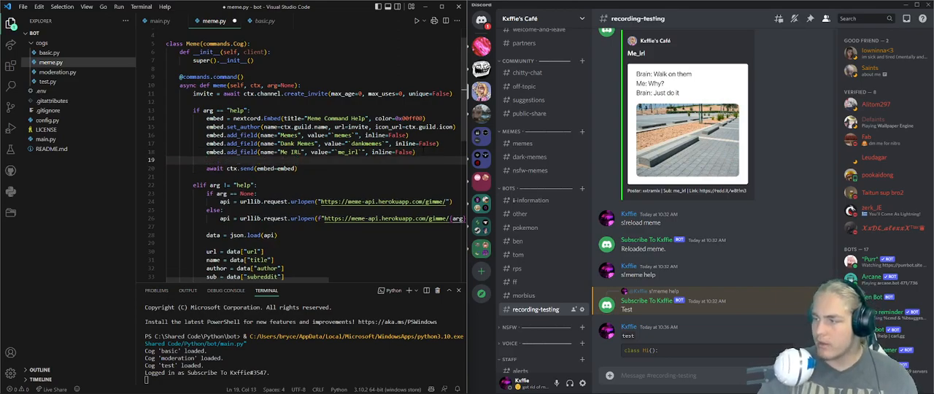
type("set_footer(text=\"")
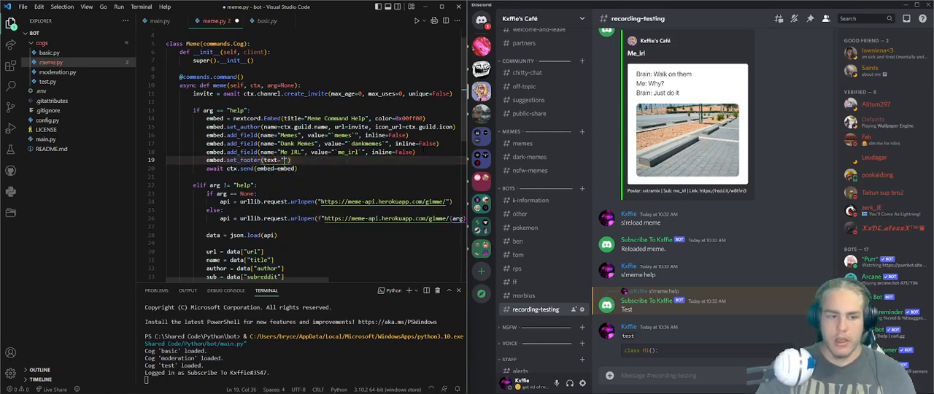
type("Usage: s!meme [")
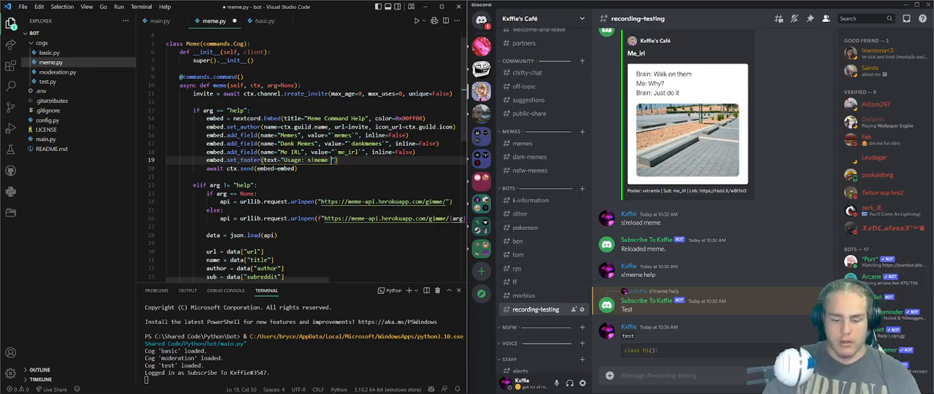
type("(optional")
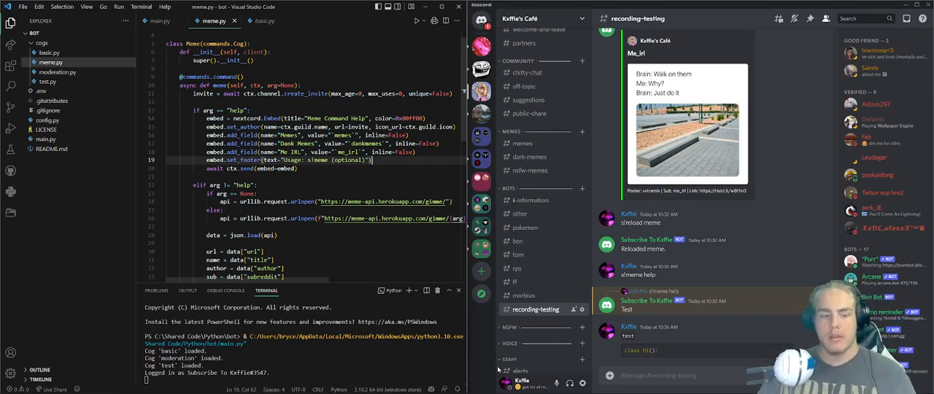
type("s!rea")
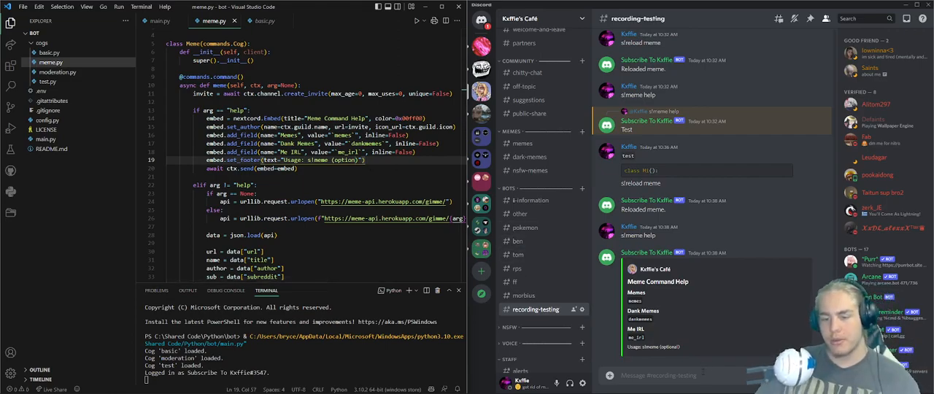
- Send s!reload meme, s!meme help and s!meme in recording-testing to see the help embed and a fresh meme
type("s!reload")
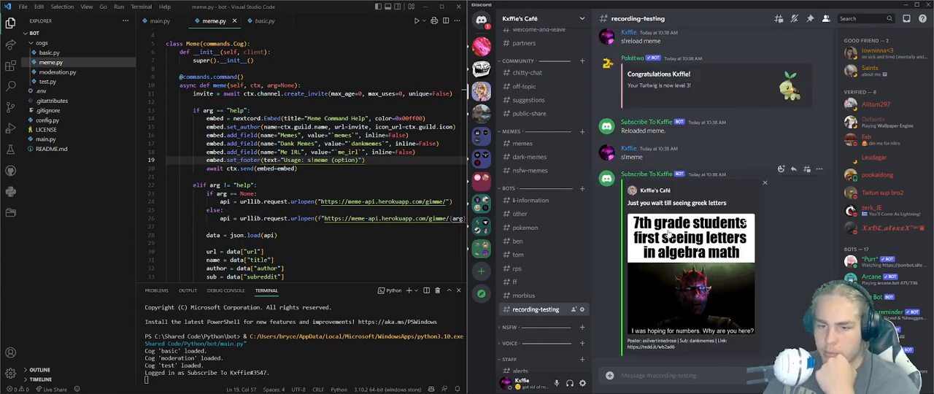
mouse_move(739, 197)
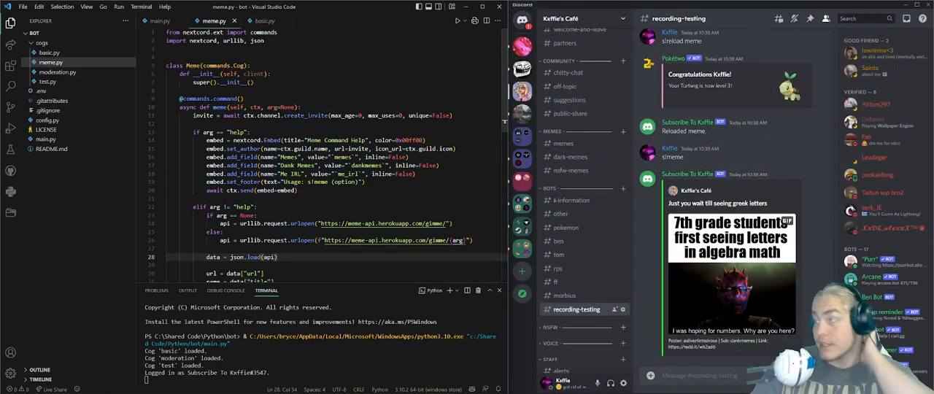
scroll("down", 3)
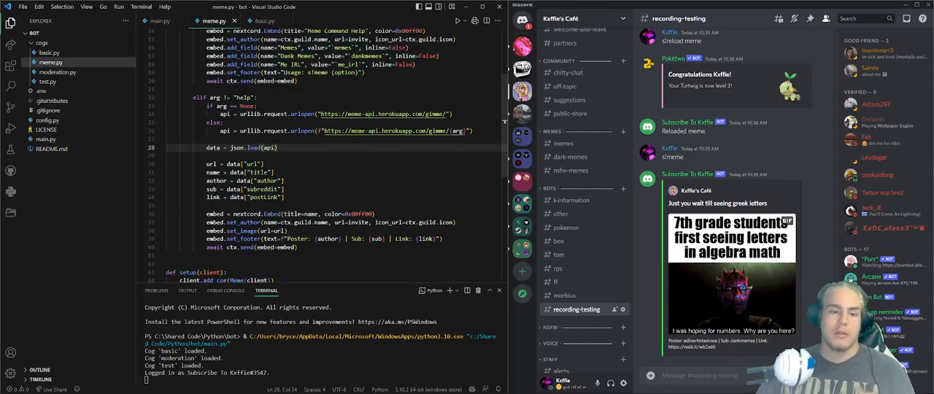